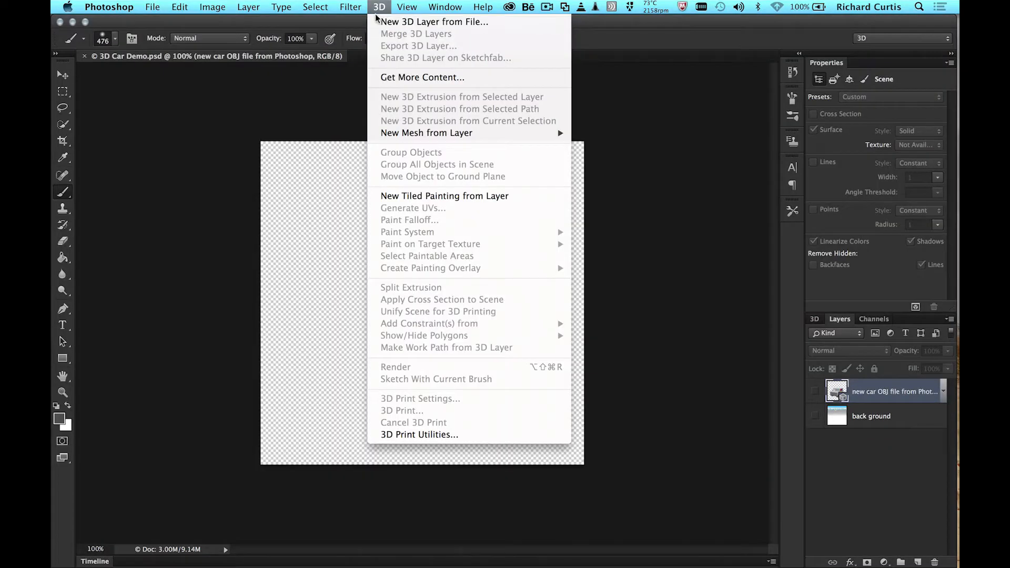
mouse_move(433, 21)
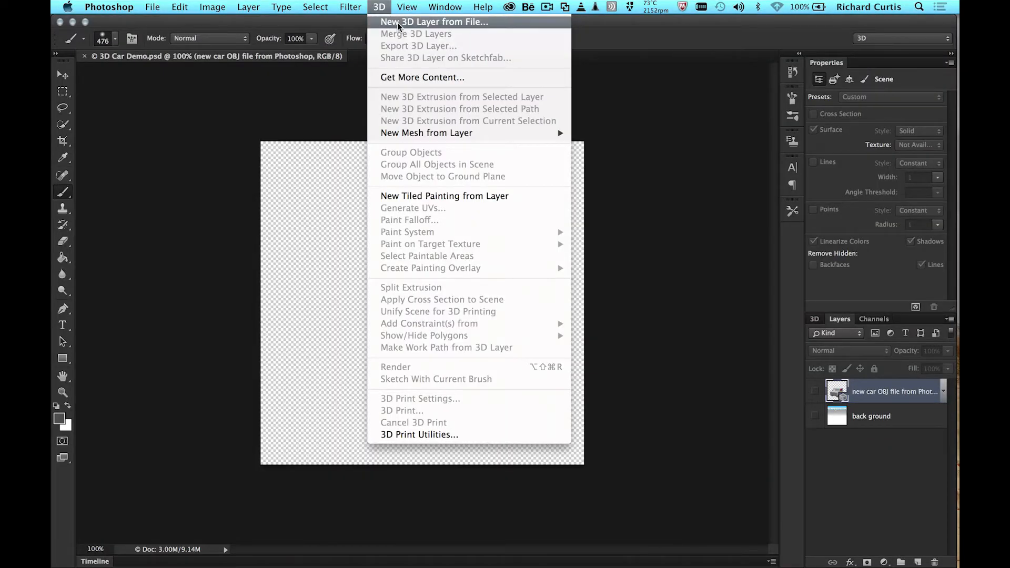
Import the car OBJ as a new 3D layer, accepting the default 3D scene size
click(434, 21)
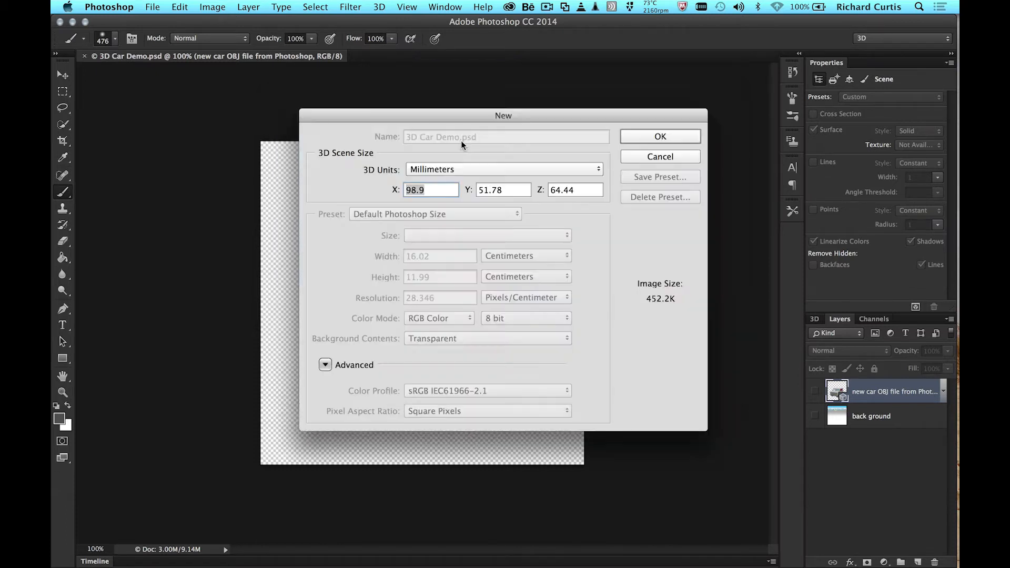
click(658, 155)
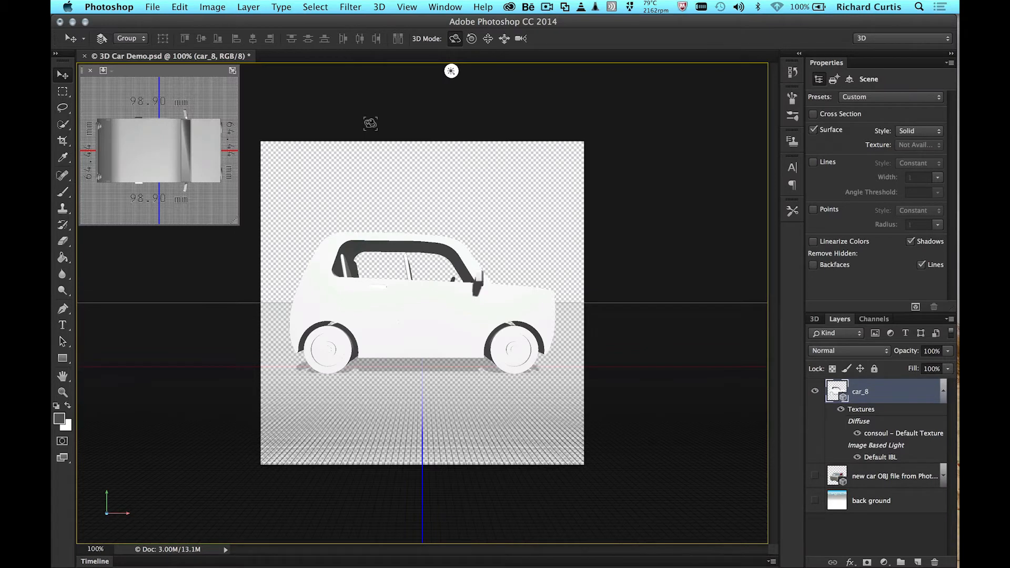
mouse_move(58, 70)
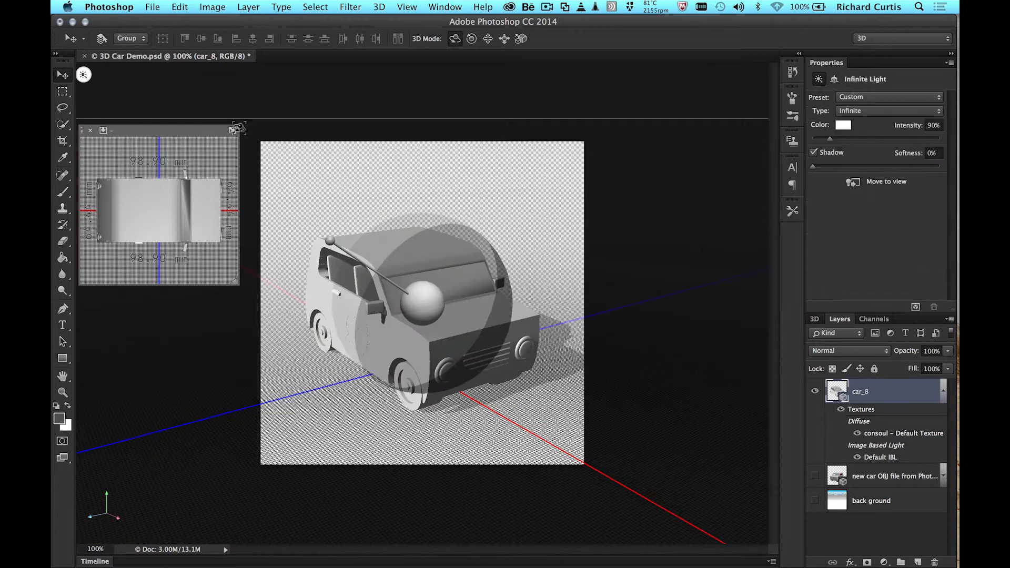
Drag the Infinite Light 1 widget so the light points straight down onto the car
drag(84, 75, 367, 69)
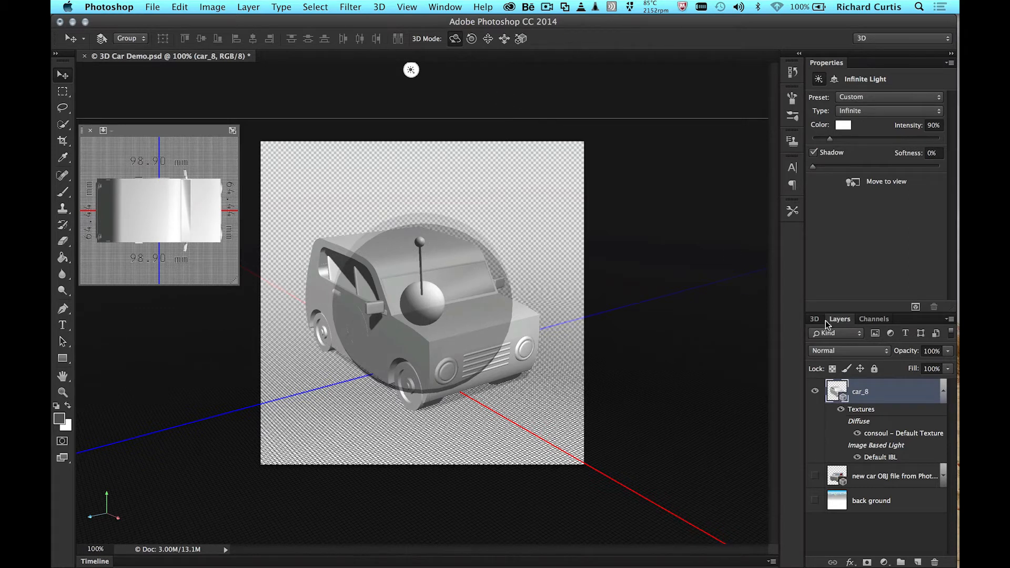
Select from the steer console mesh down toward the windshield in the 3D panel's scene list
click(813, 319)
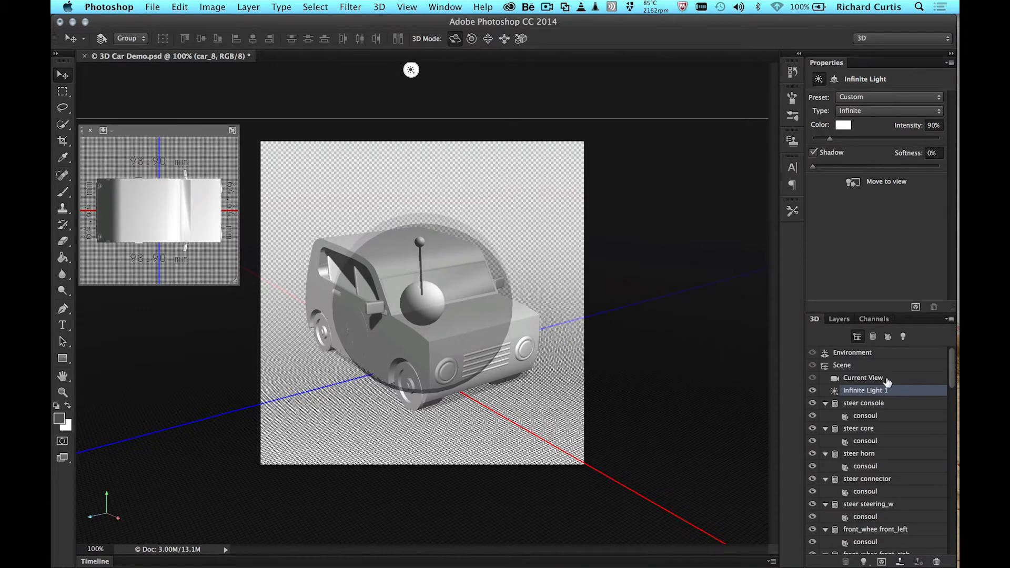
click(864, 403)
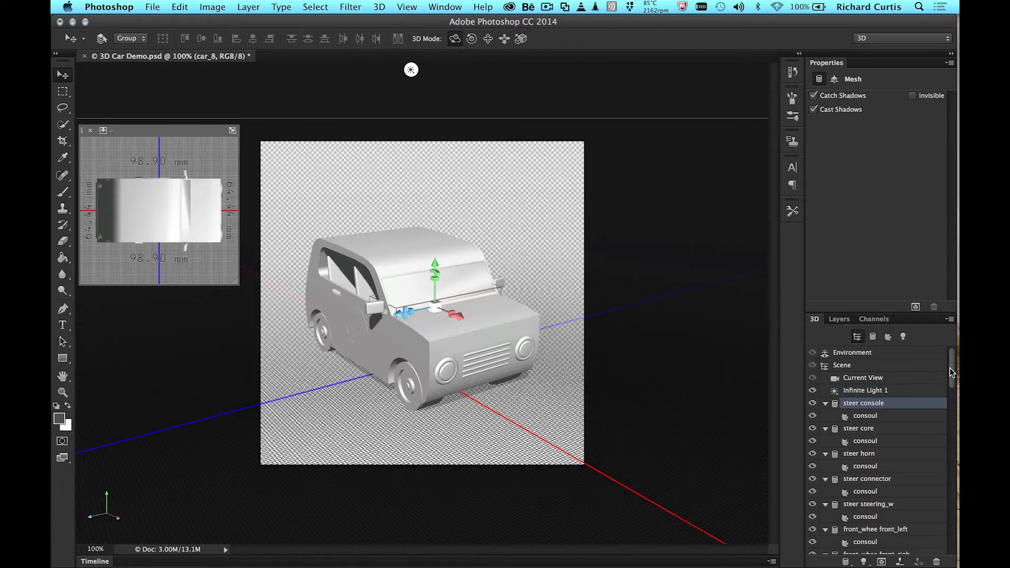
scroll(down, 3)
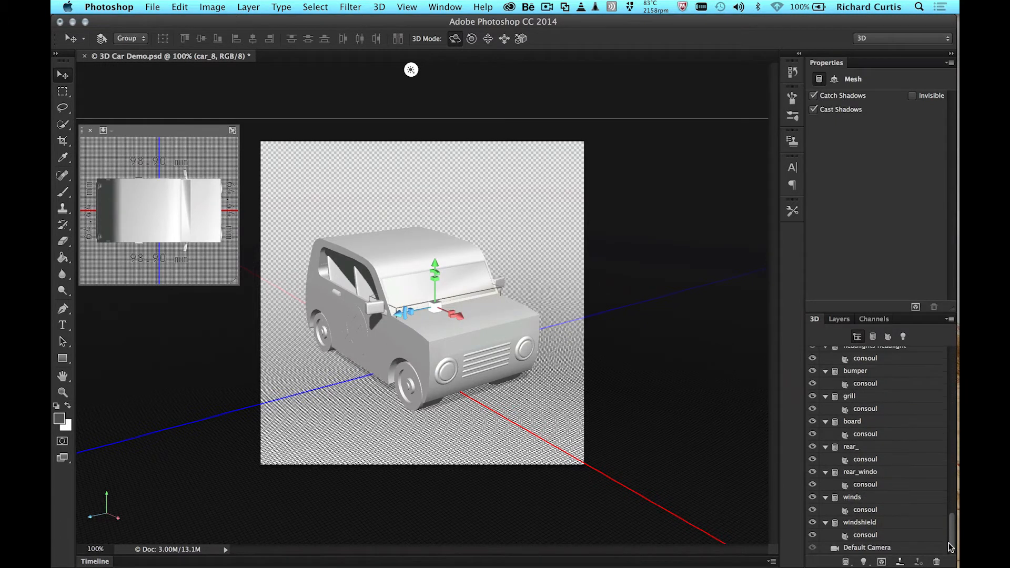
mouse_move(882, 497)
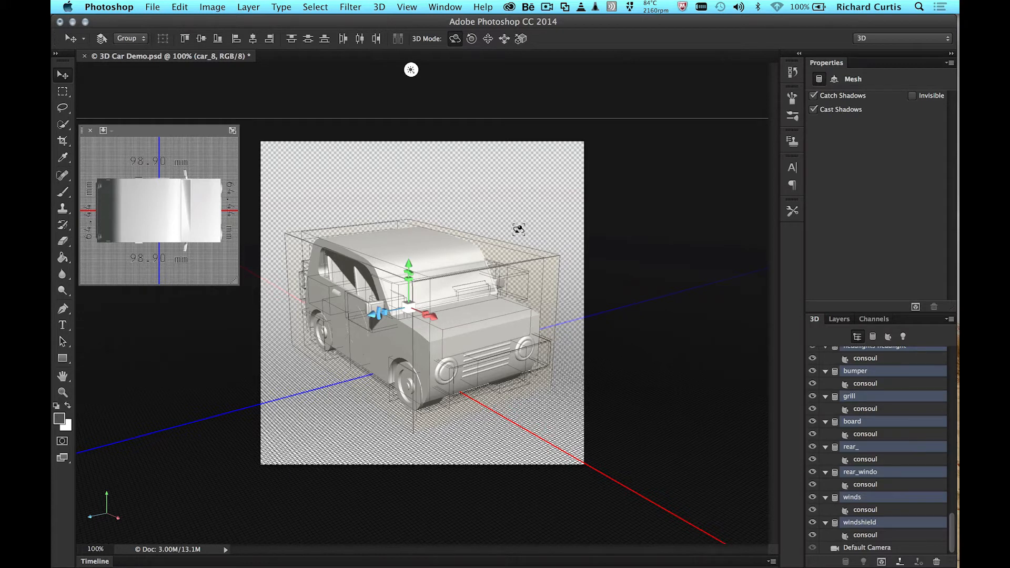
Generate UVs with Merge Materials and Preserve Appearance, then view the merged textures in Layers
click(378, 7)
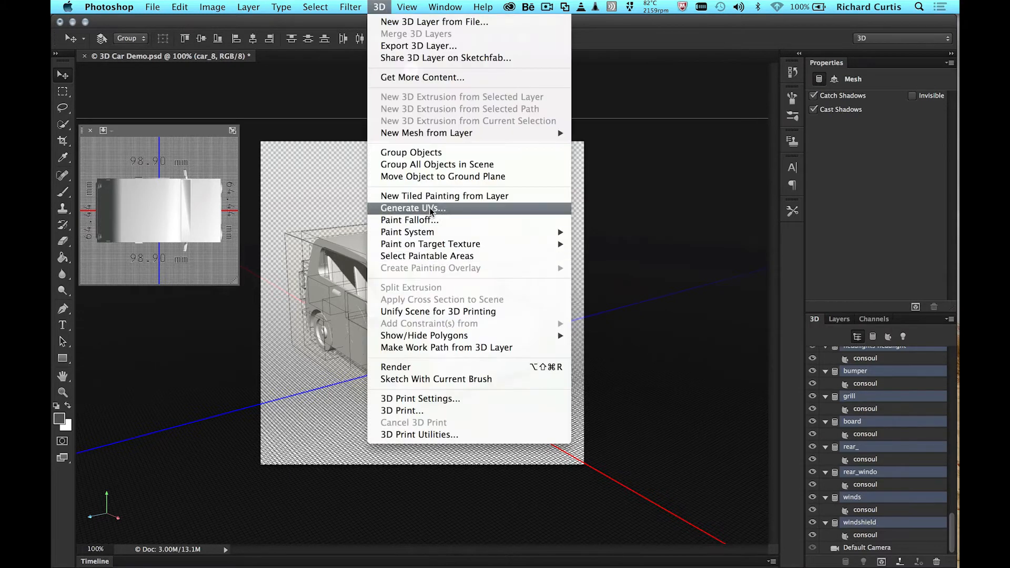
click(413, 207)
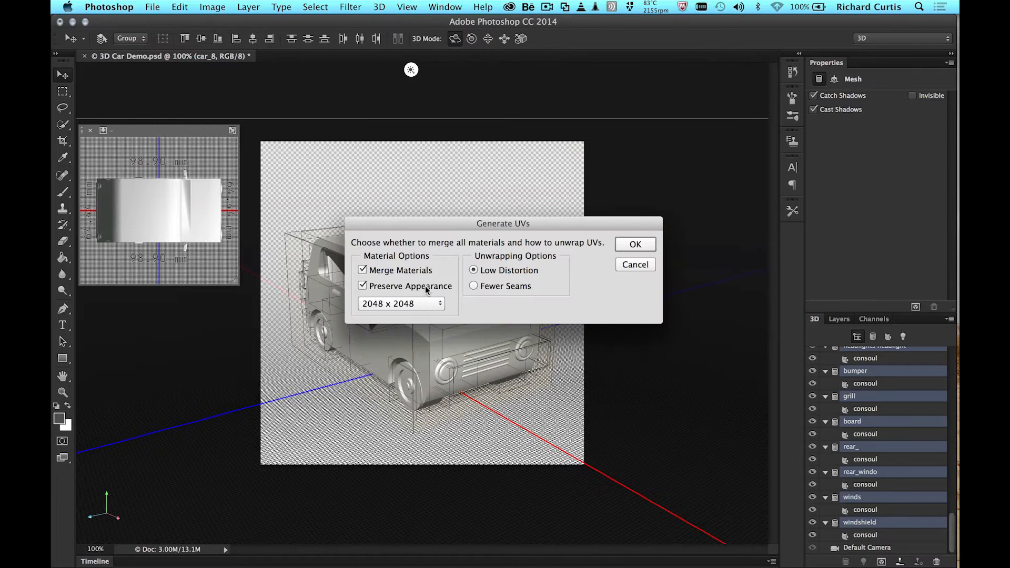
click(634, 244)
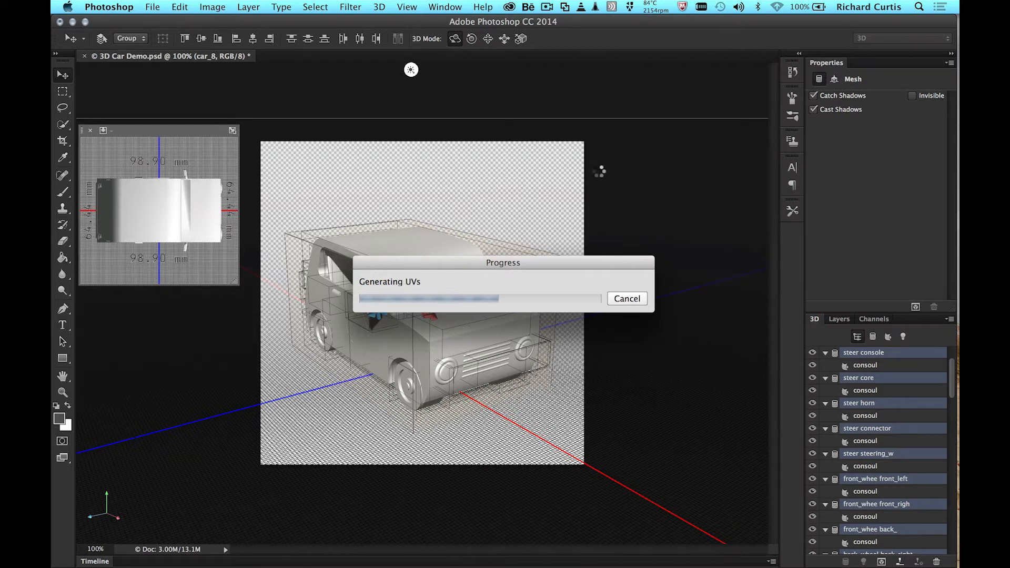
click(839, 319)
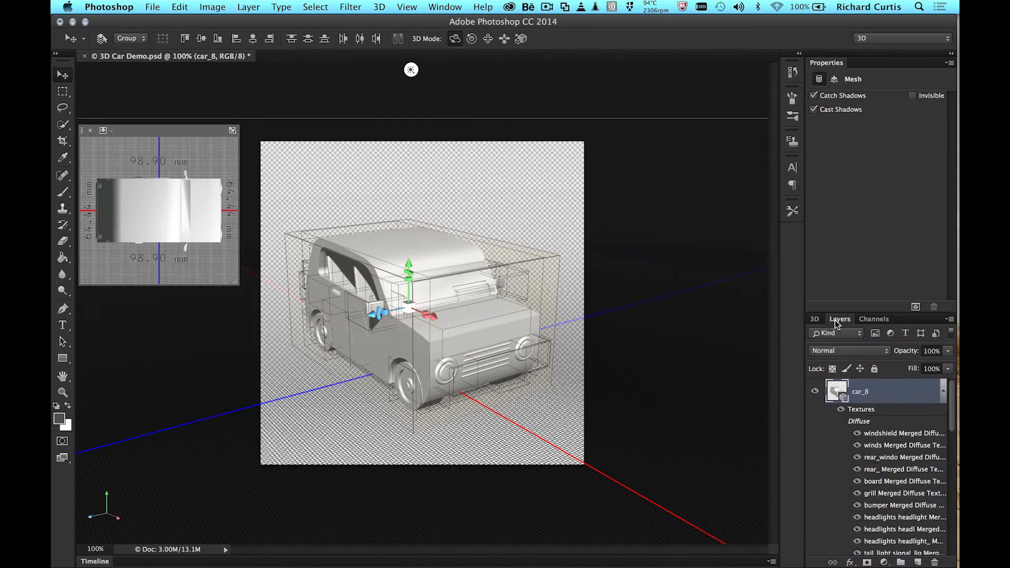
mouse_move(476, 254)
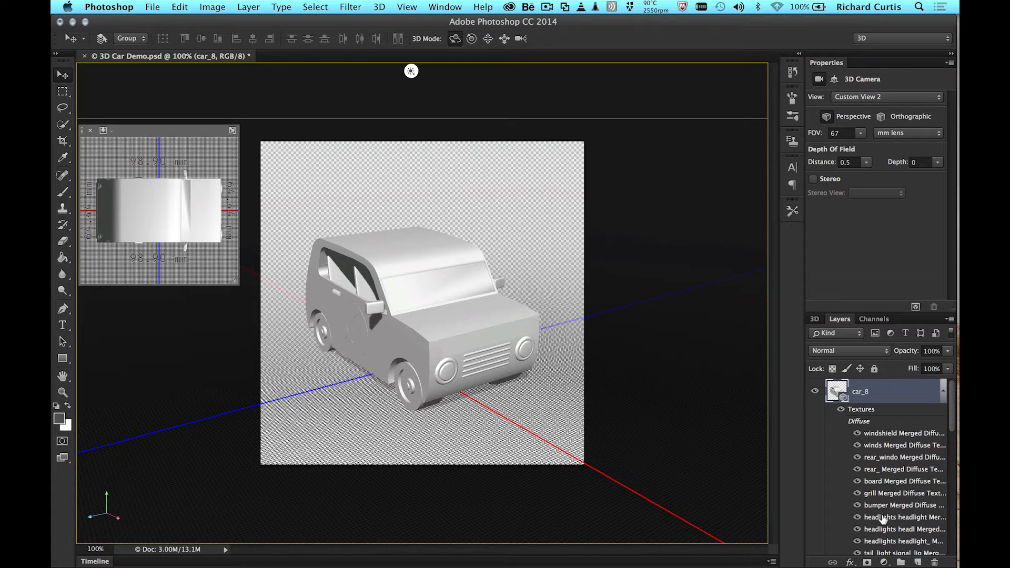
double_click(905, 516)
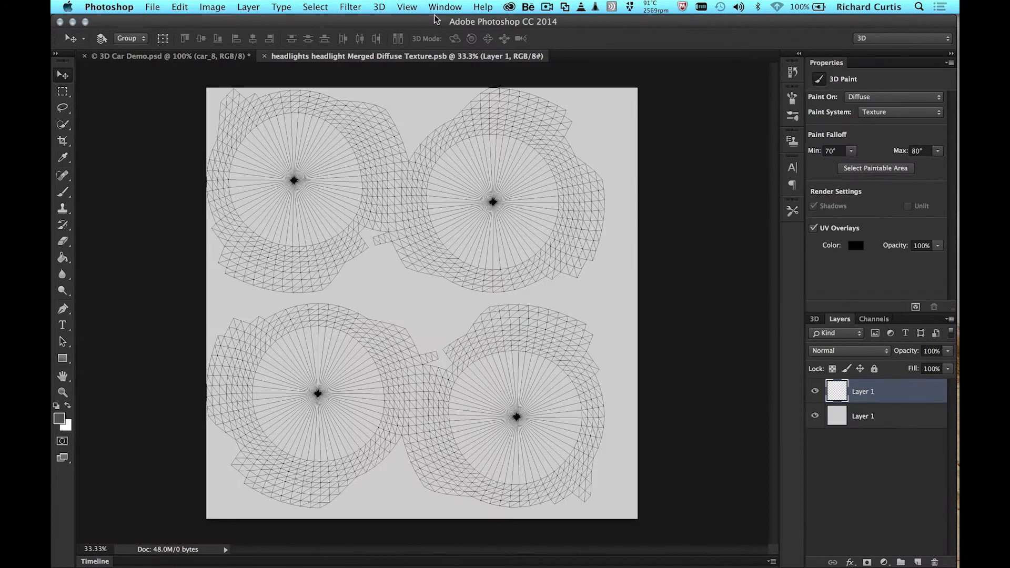
click(444, 7)
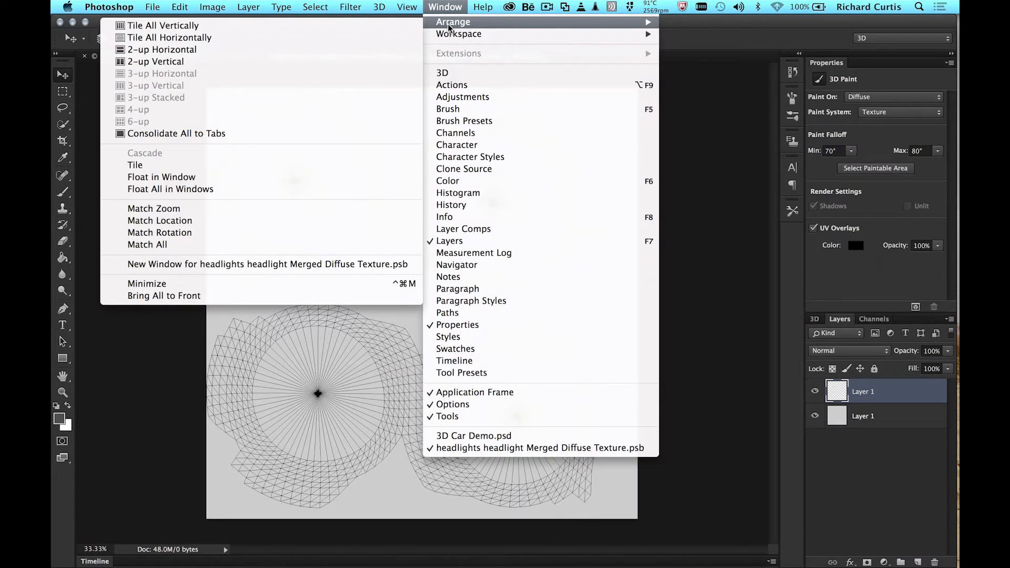
click(154, 61)
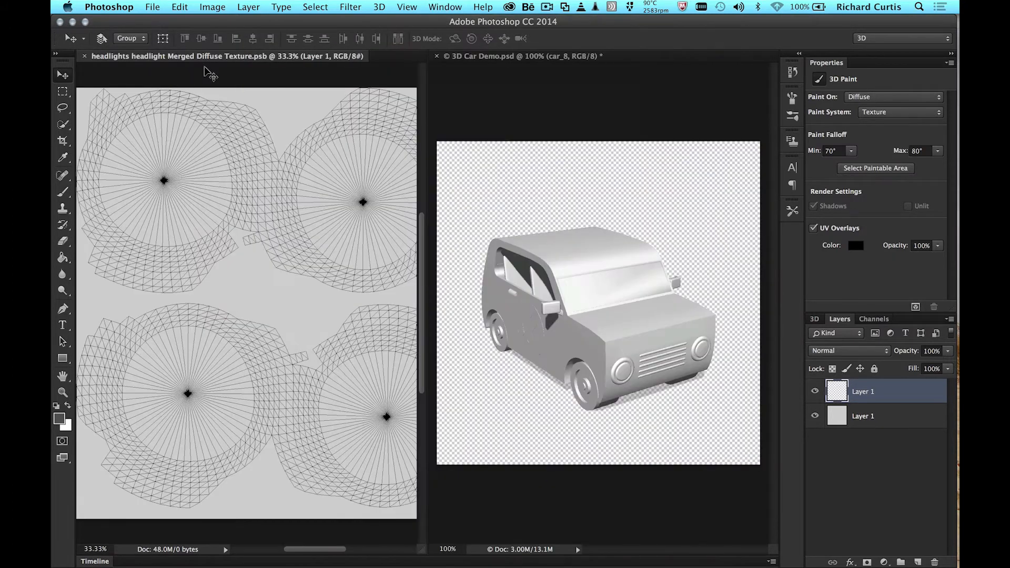
mouse_move(216, 174)
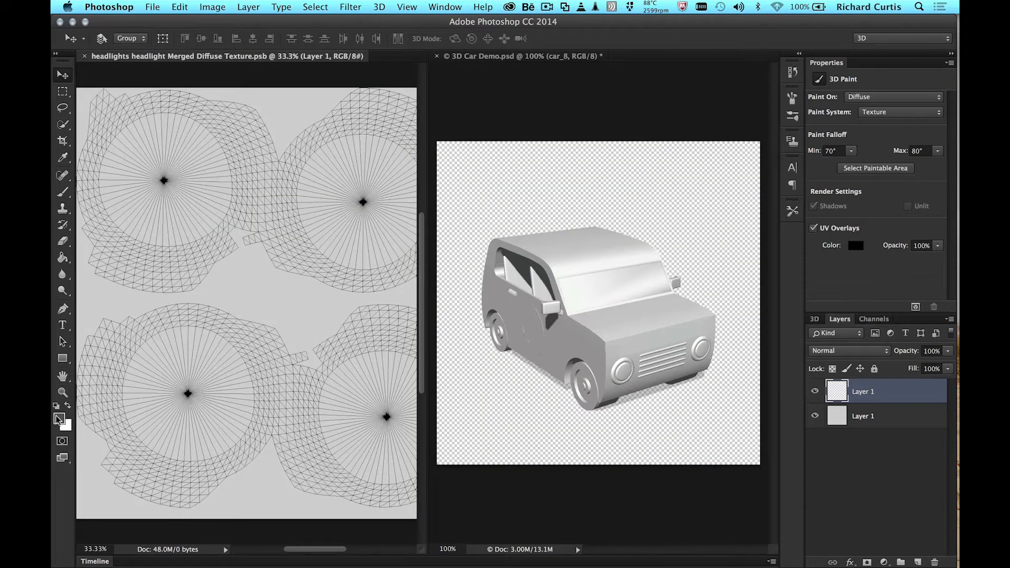
mouse_move(271, 176)
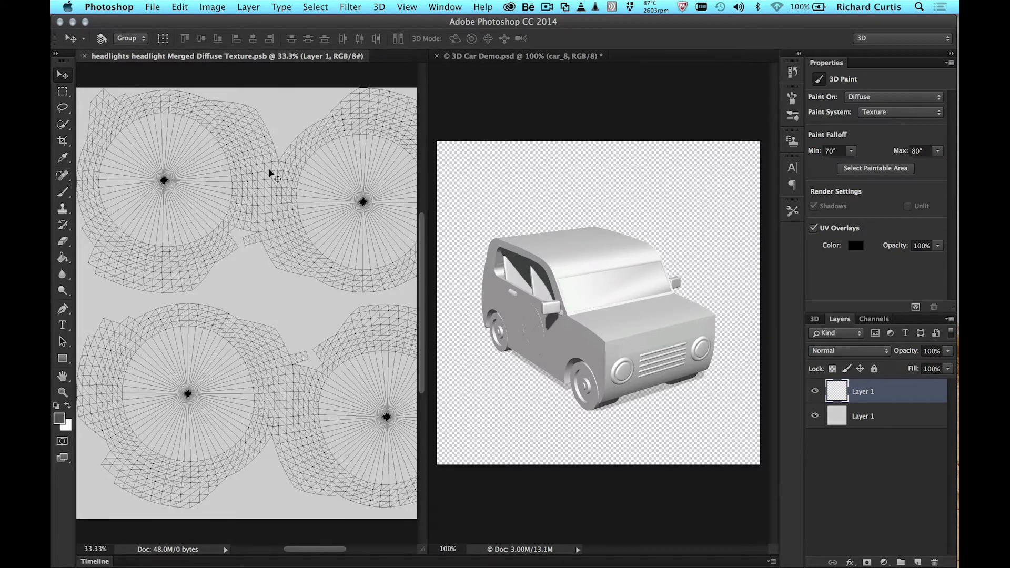
click(62, 258)
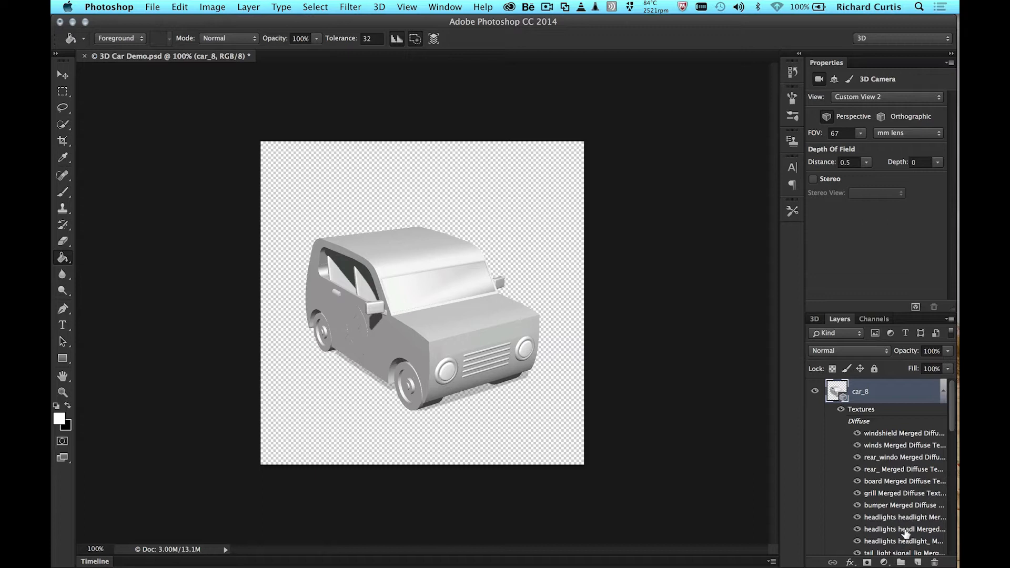
Paint the headlight rims orange and bring up the front wheel texture beside the car
click(444, 7)
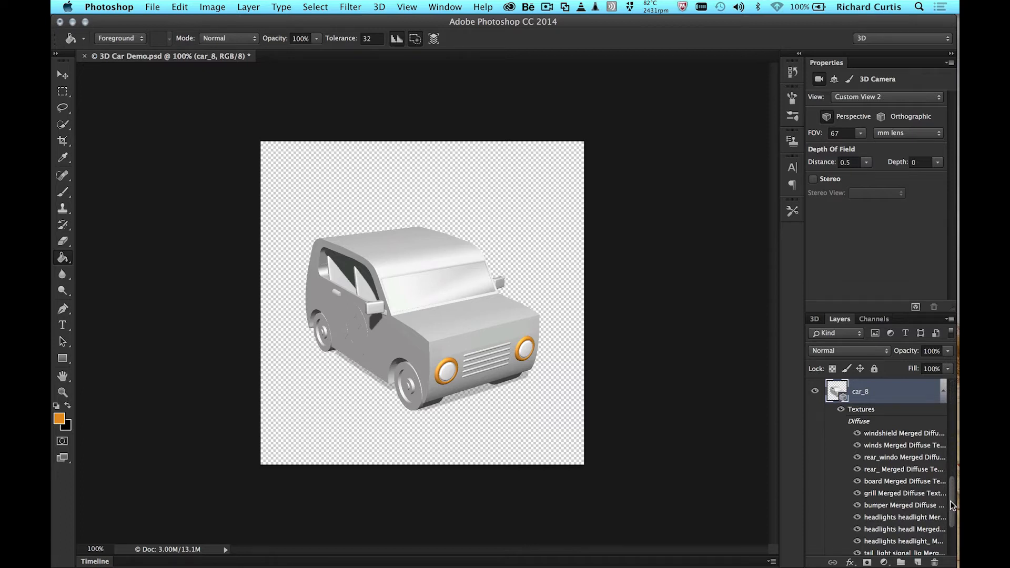
scroll(down, 3)
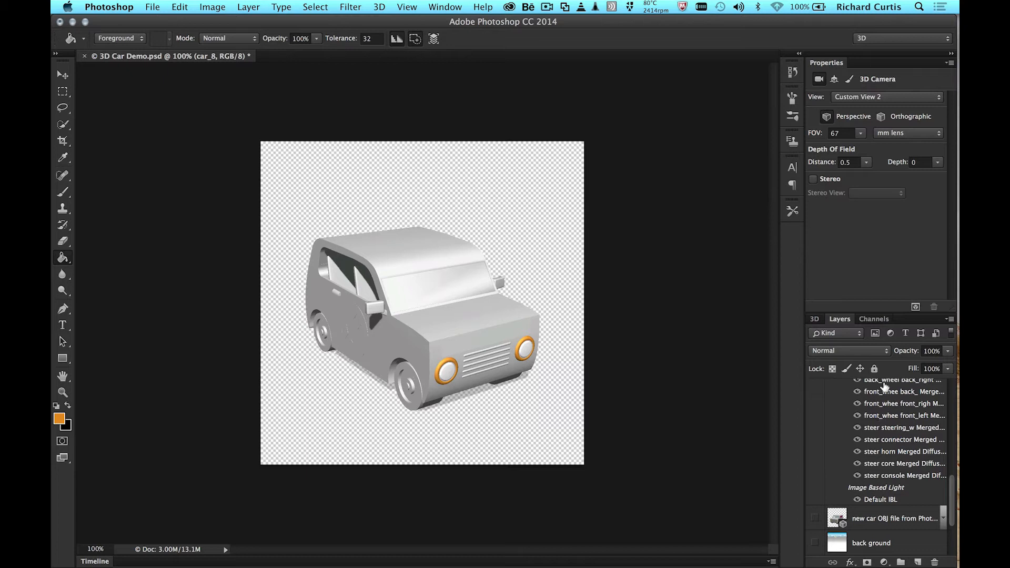
mouse_move(881, 391)
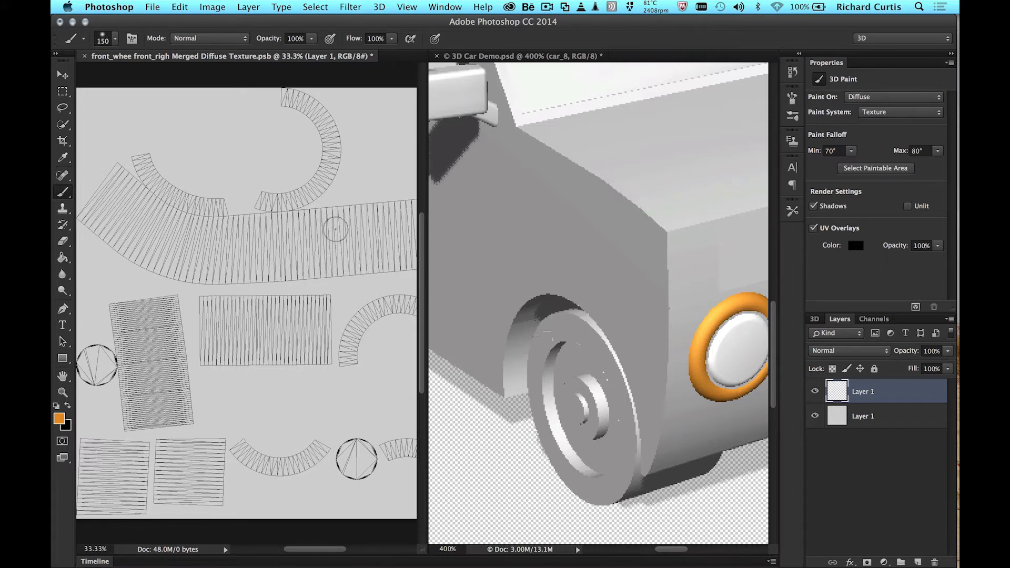
Paint the front tire black on the wheel diffuse texture and return to 3D Car Demo.psd
click(826, 391)
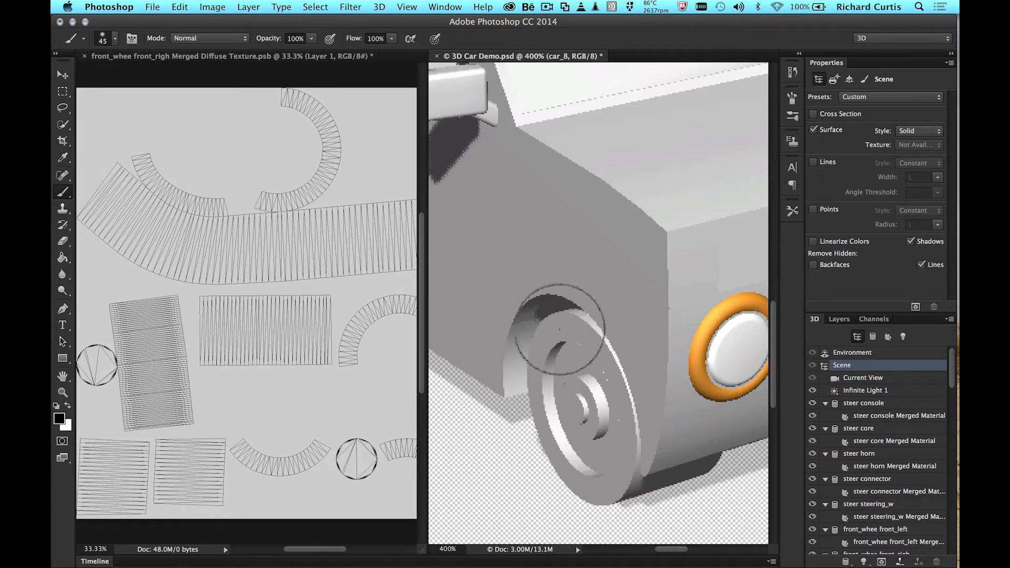
click(117, 38)
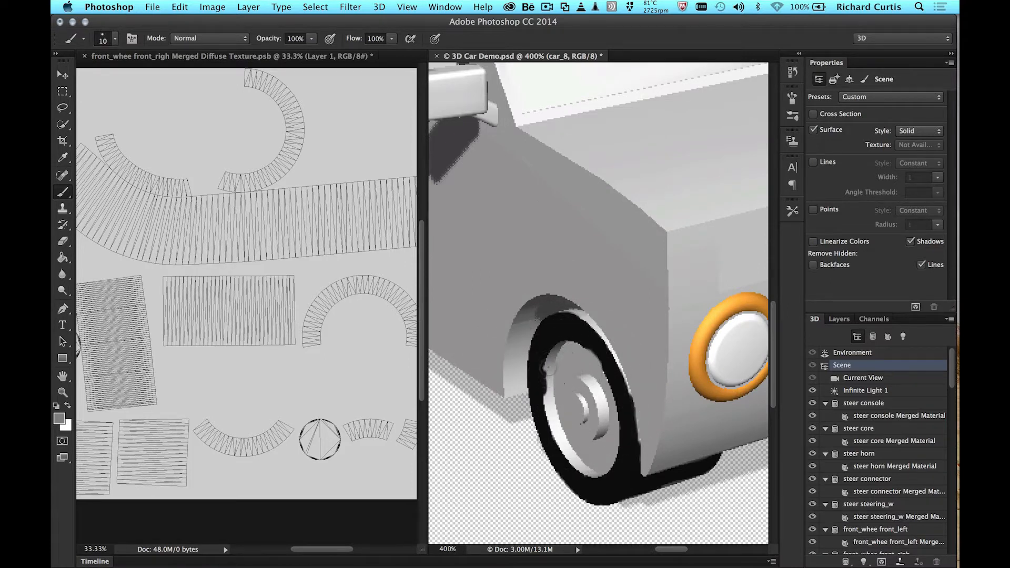
click(116, 38)
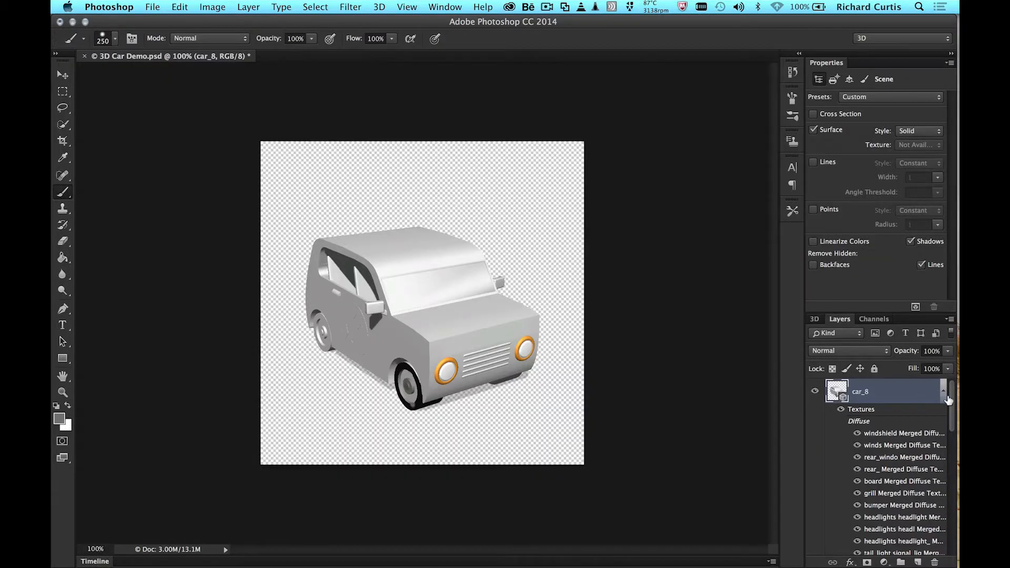
Show the 'new car OBJ file from Photoshop' textured layer instead of the grey car_8 layer
click(815, 391)
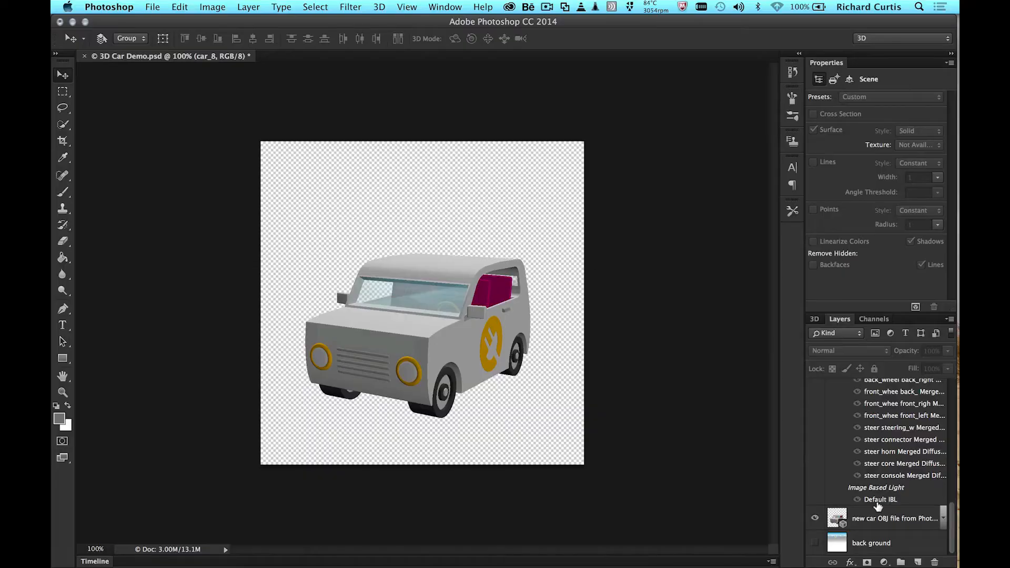
click(894, 518)
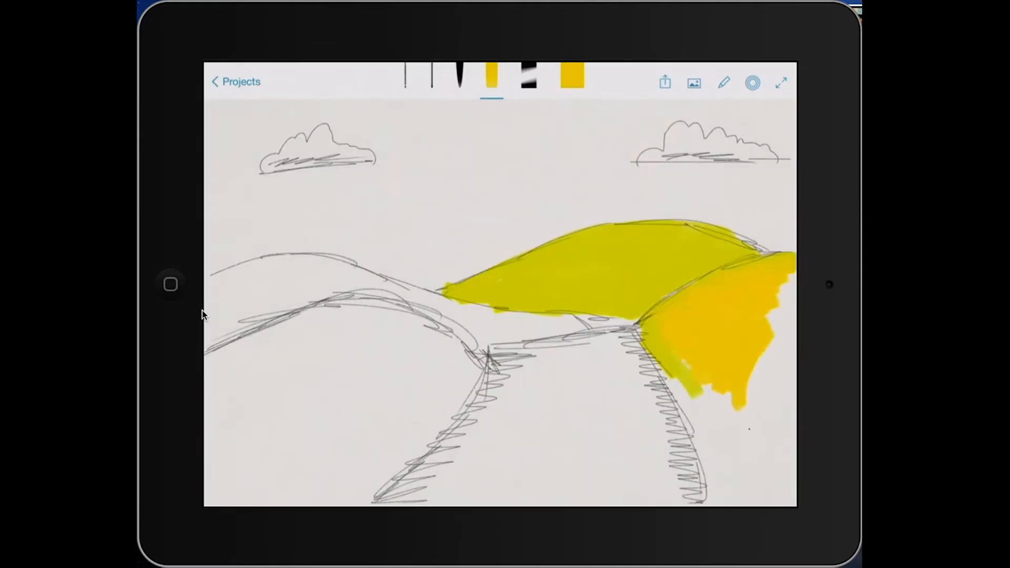
Colour the sky, hills and road, add butterflies, and bring up the Share menu
click(570, 76)
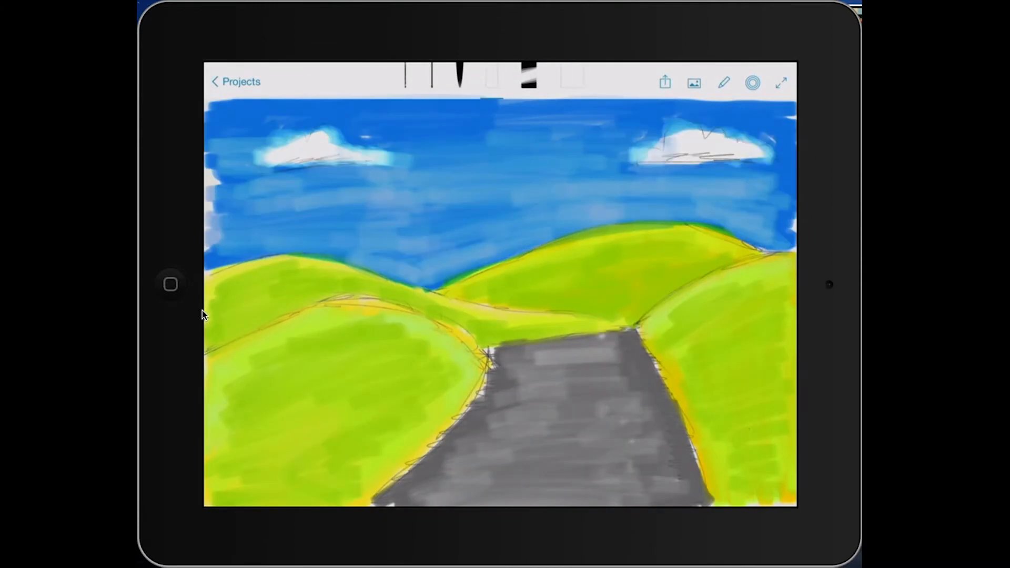
click(664, 82)
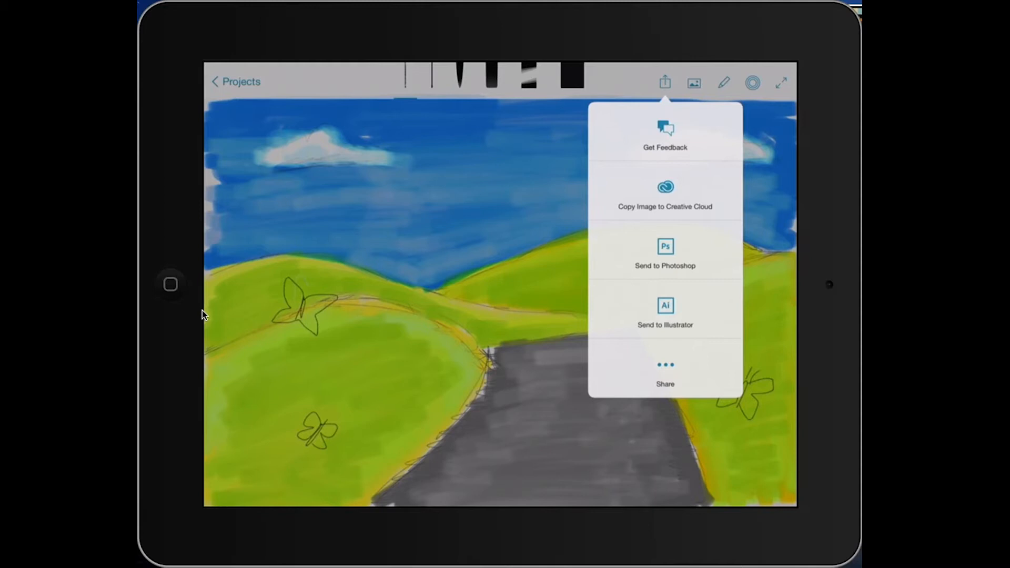
click(664, 187)
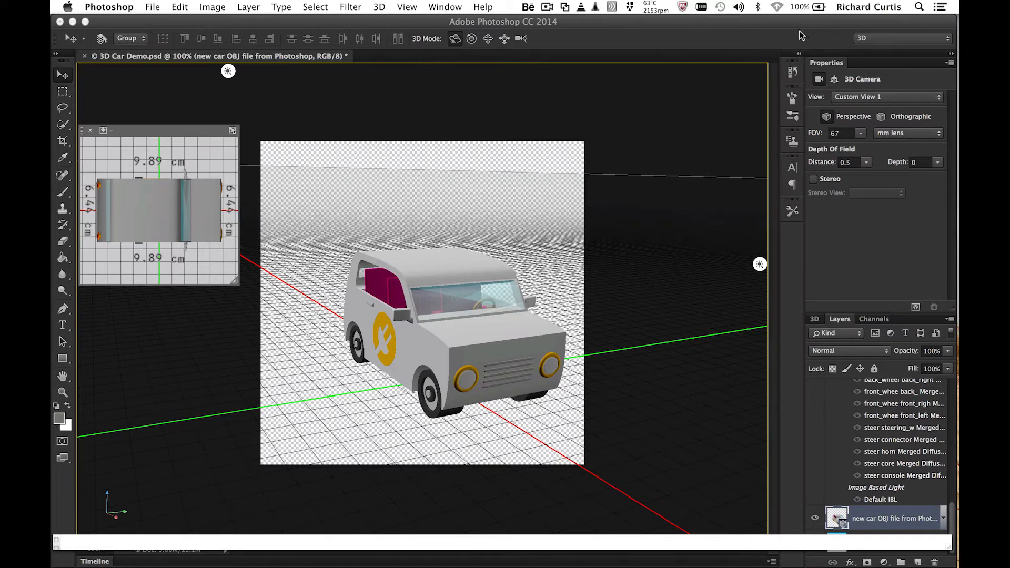
mouse_move(802, 36)
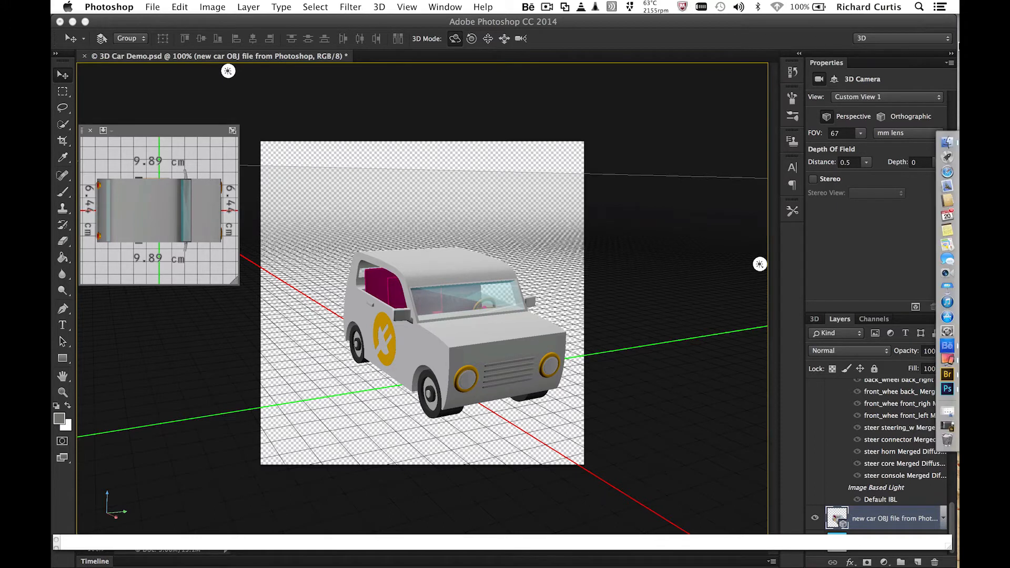
click(498, 7)
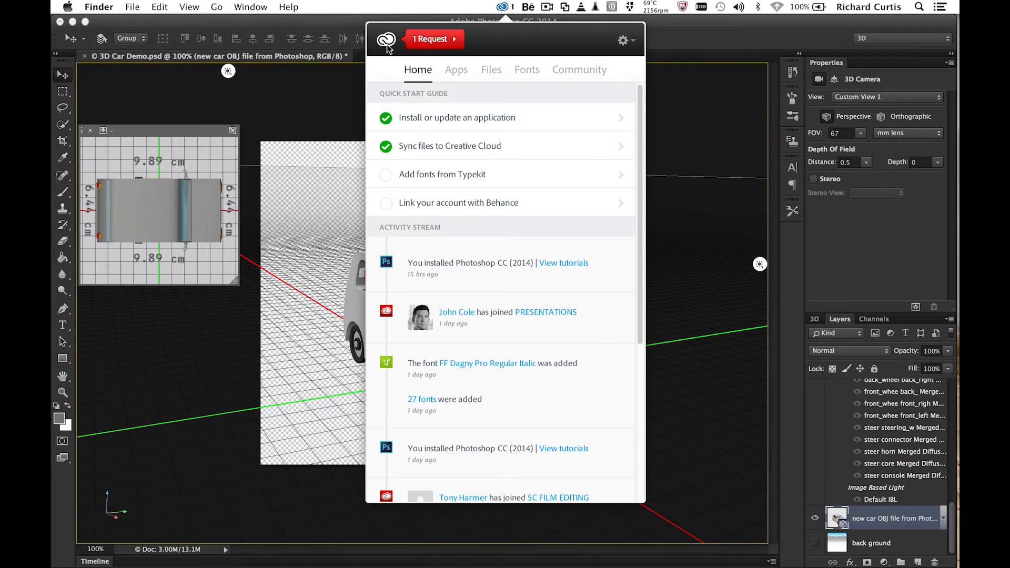
Accept the pending PScartoonCar shared-folder request in Creative Cloud and dismiss the panel
click(433, 39)
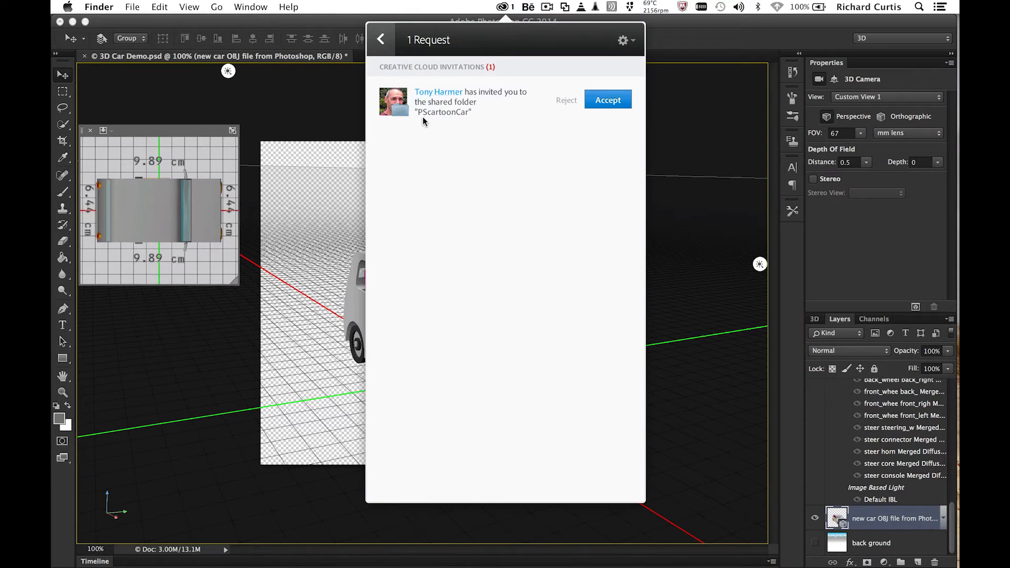
mouse_move(452, 112)
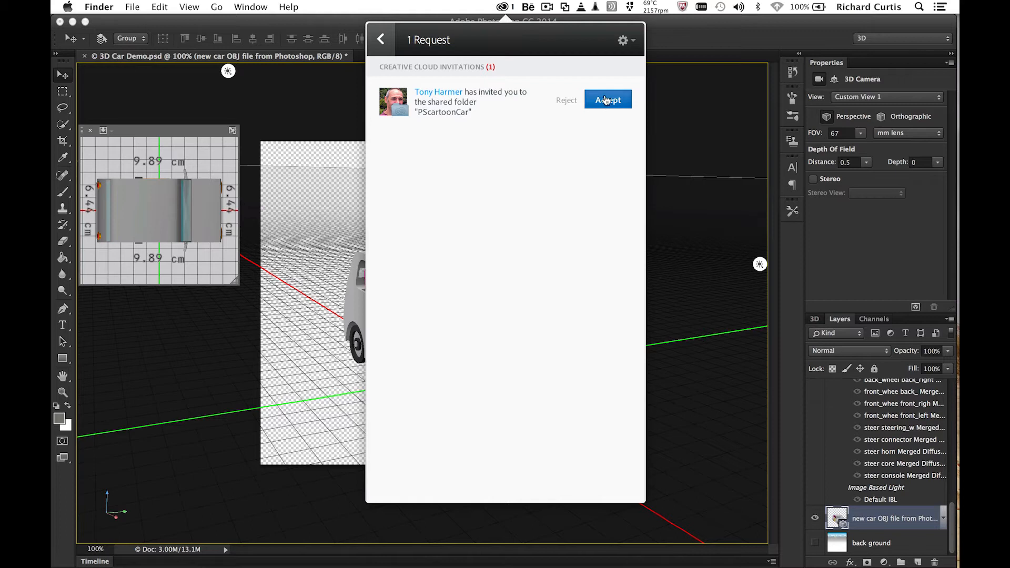
click(606, 100)
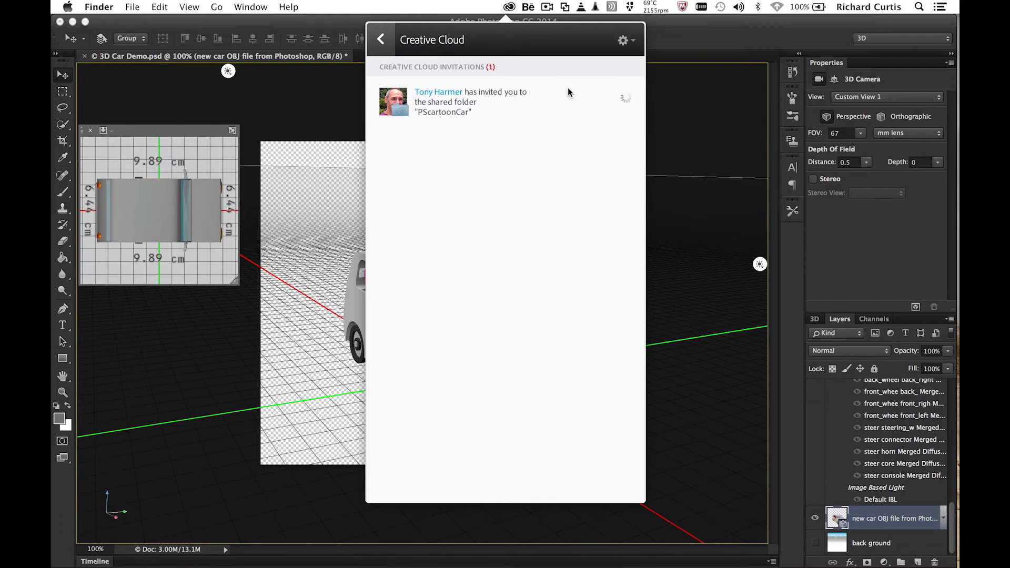
click(621, 100)
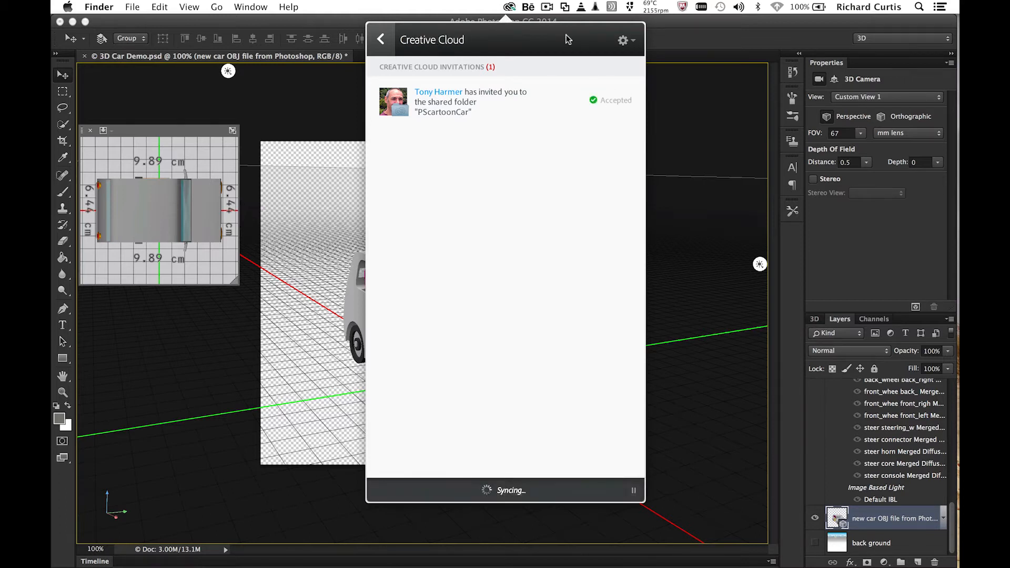
click(153, 8)
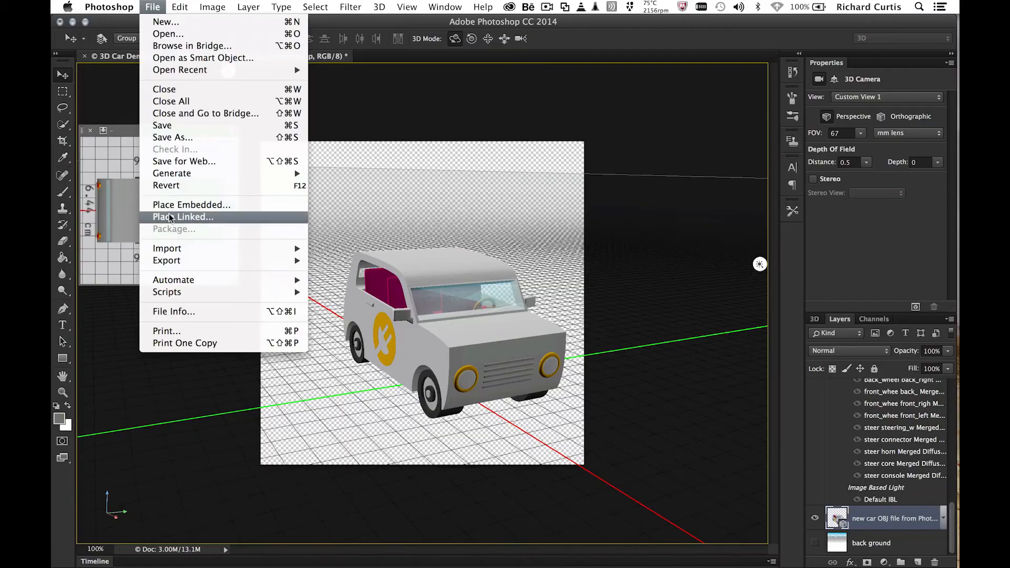
Start Place Linked and browse into Creative Cloud Files > PScartoonCar
click(183, 216)
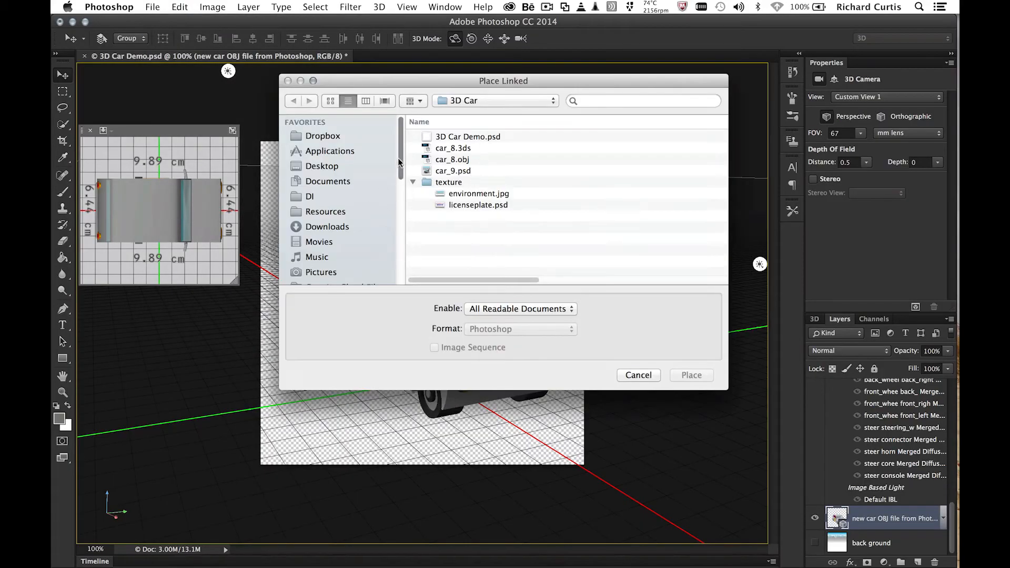
click(348, 159)
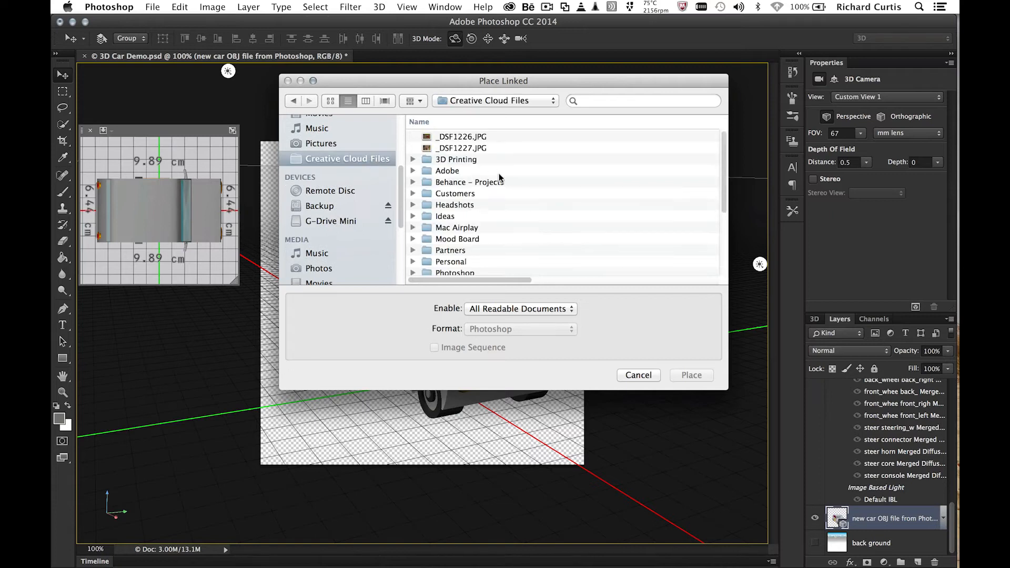
scroll(down, 3)
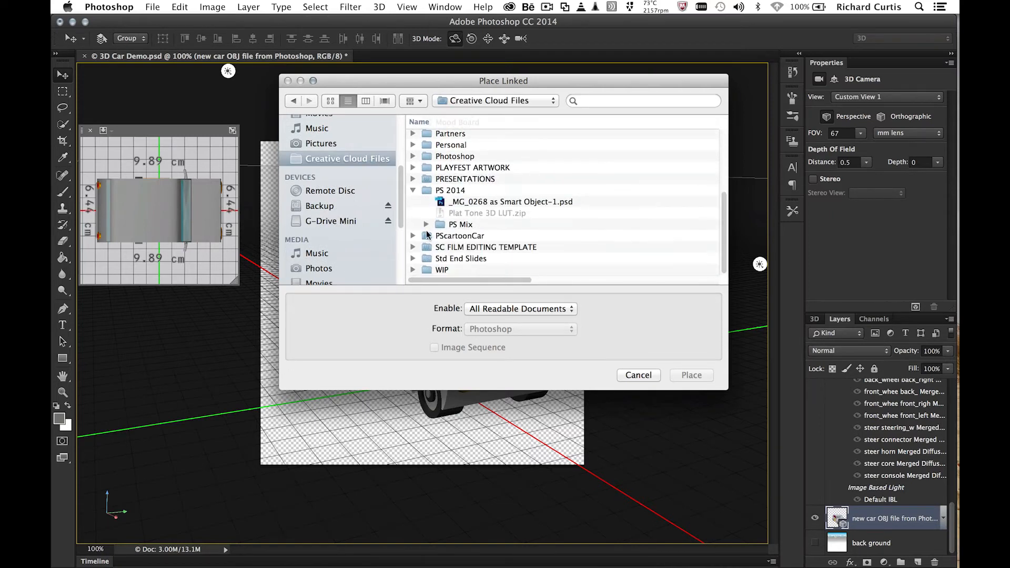
double_click(459, 235)
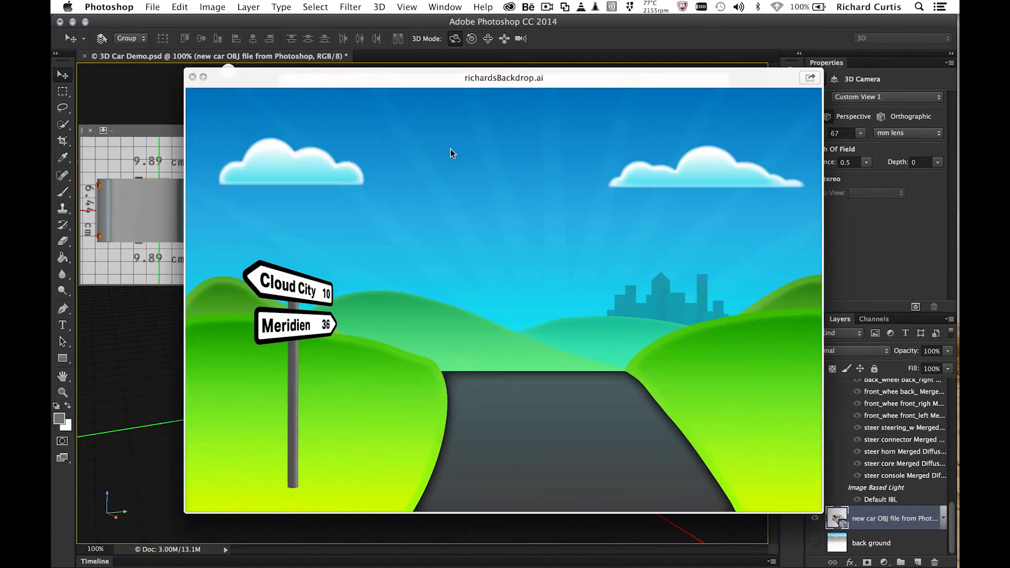
mouse_move(509, 195)
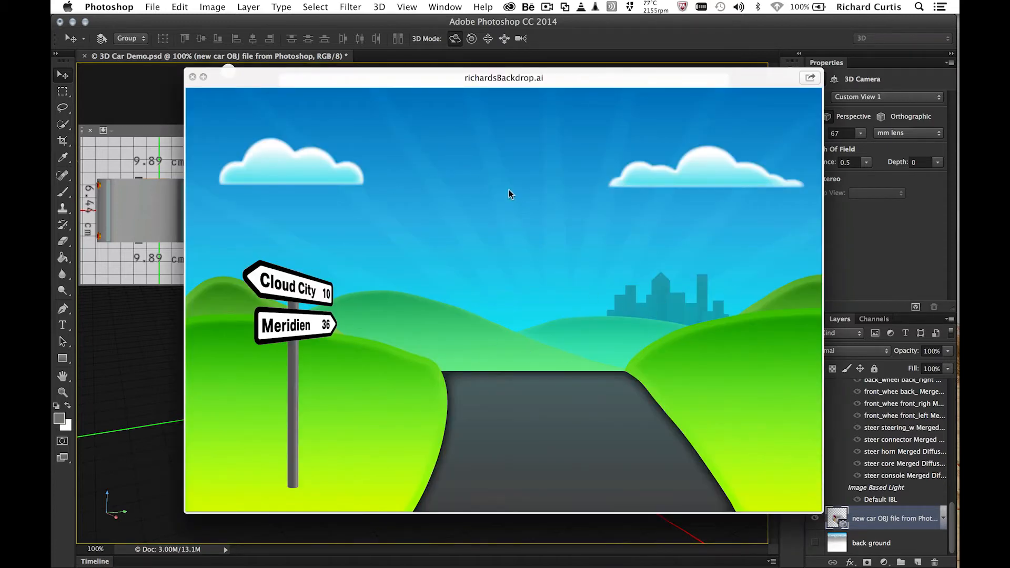
mouse_move(504, 186)
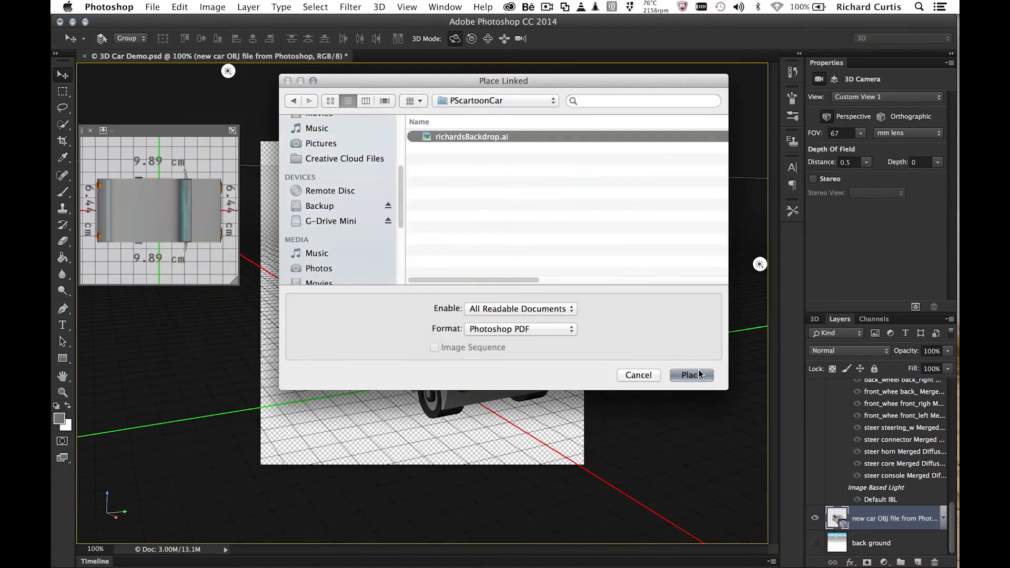
Place richardsBackdrop.ai into the car document as a linked smart object
click(691, 375)
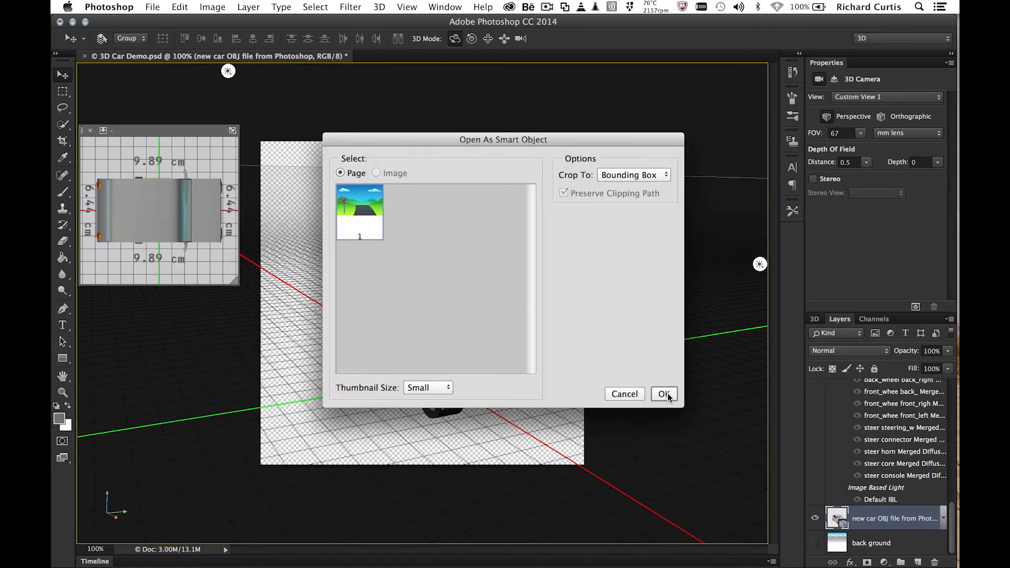
click(663, 393)
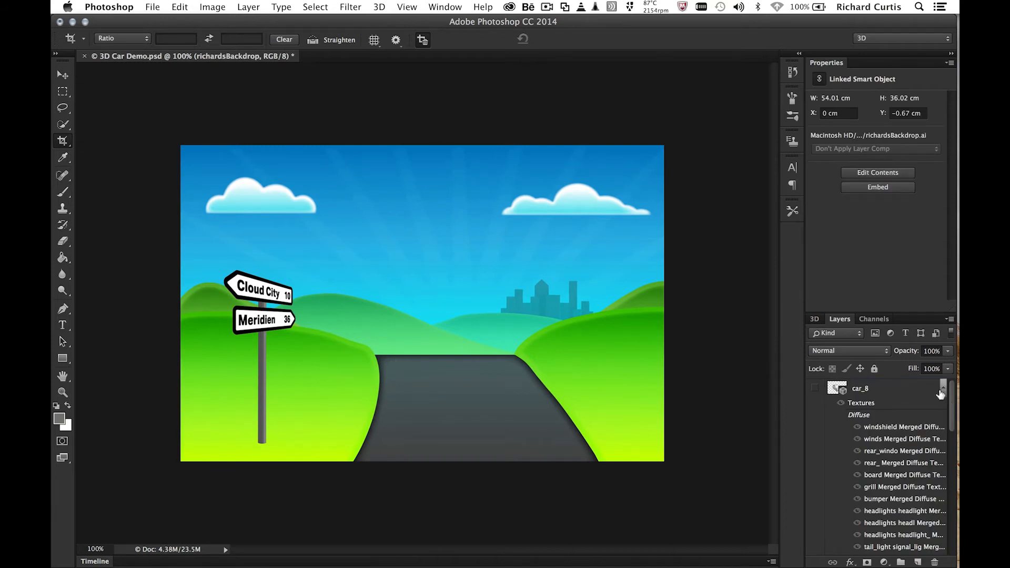
Collapse car_8's texture list and select the new car OBJ layer with the Move tool active
click(840, 388)
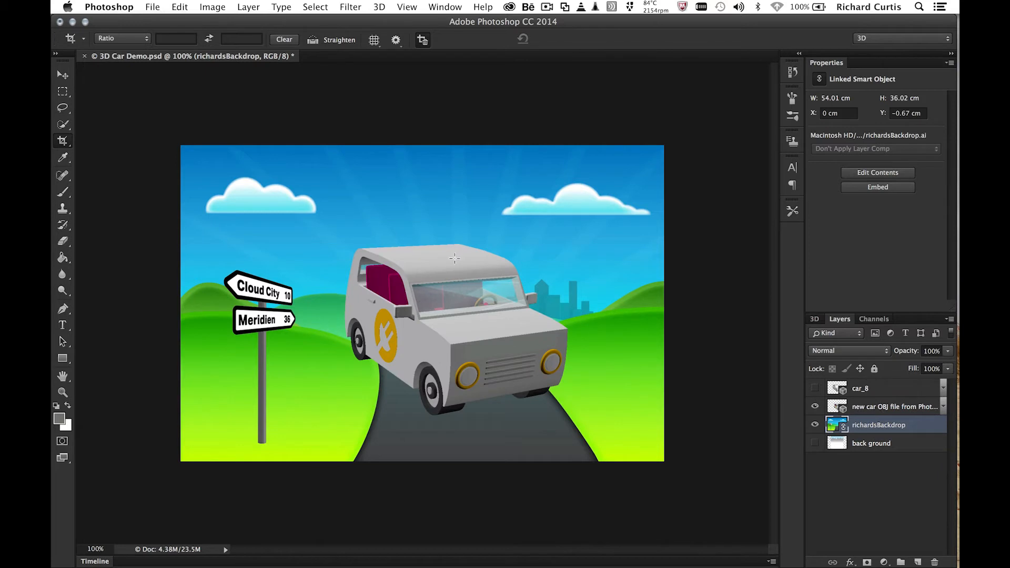
mouse_move(437, 267)
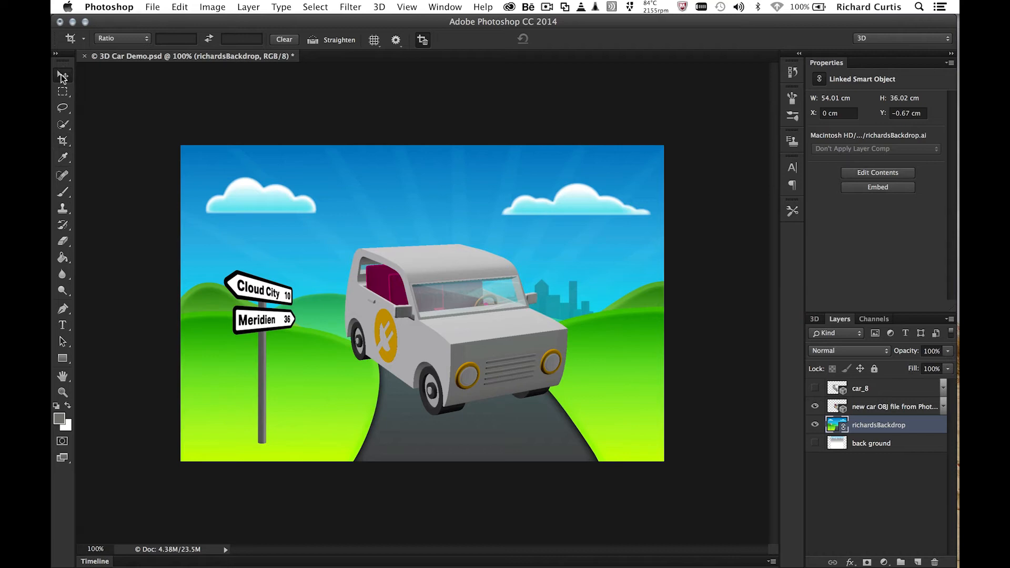
click(62, 75)
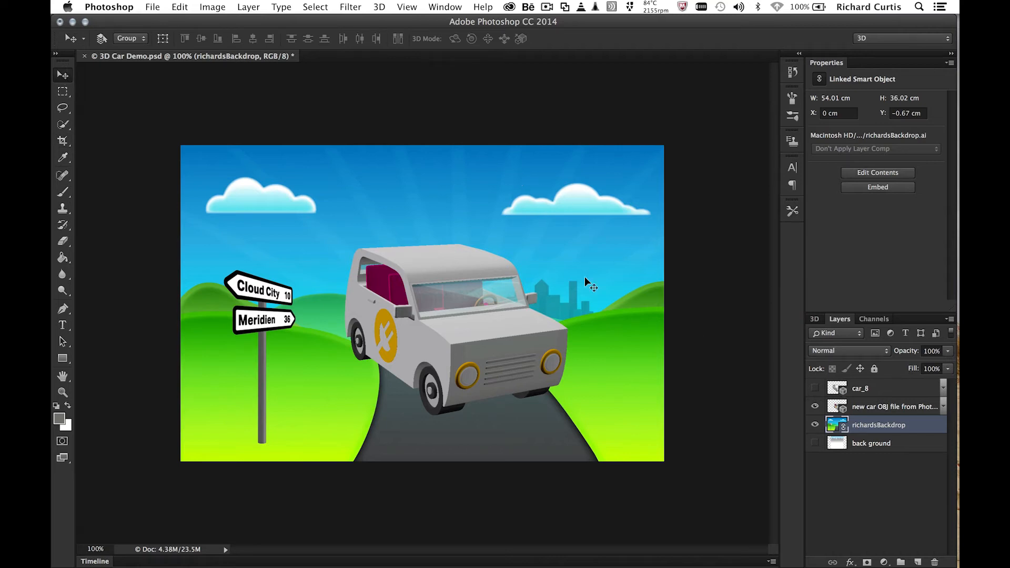
click(894, 406)
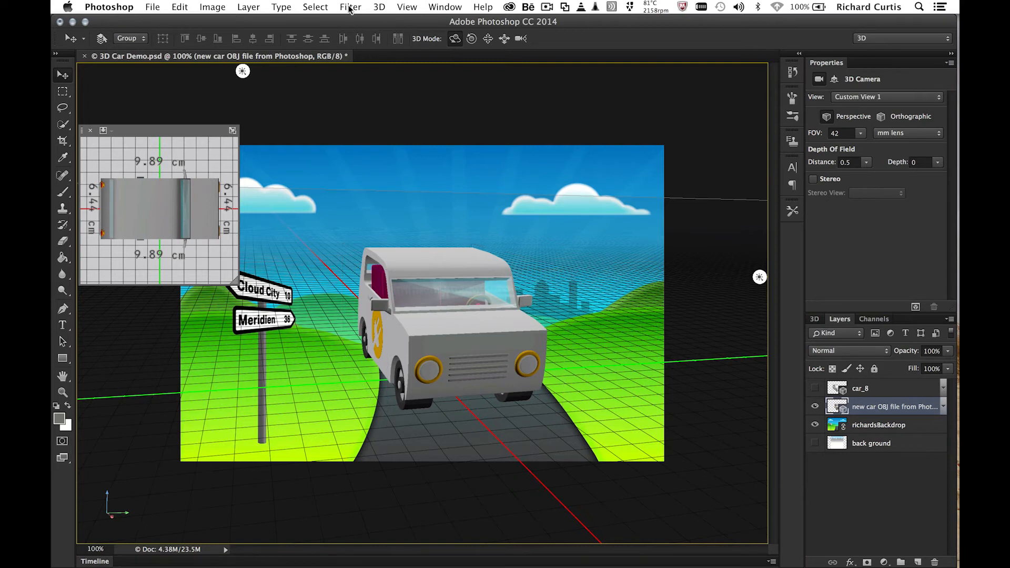
Use Vanishing Point to draw a perspective plane along the road and apply it to the 3D ground
click(350, 7)
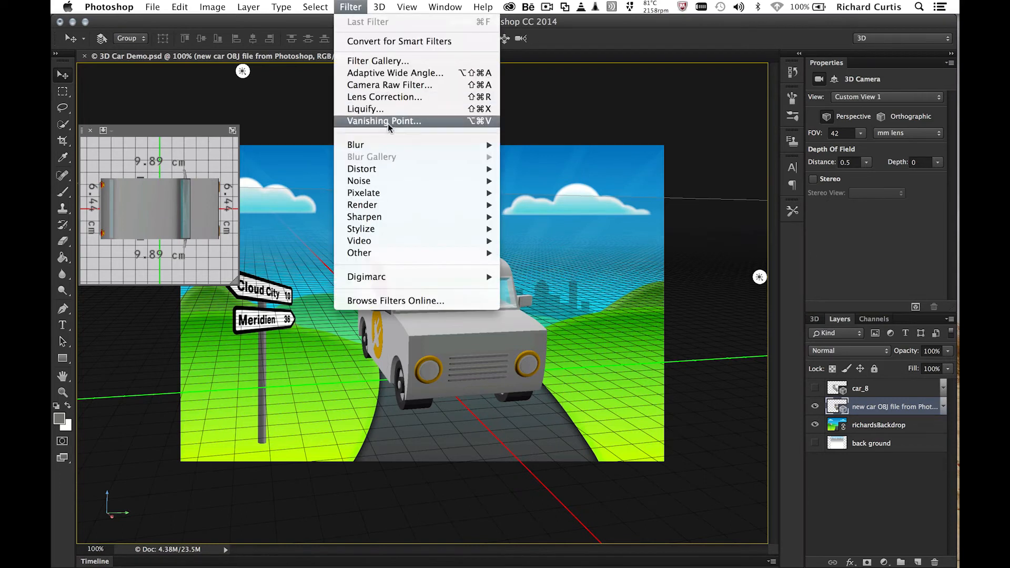
click(383, 121)
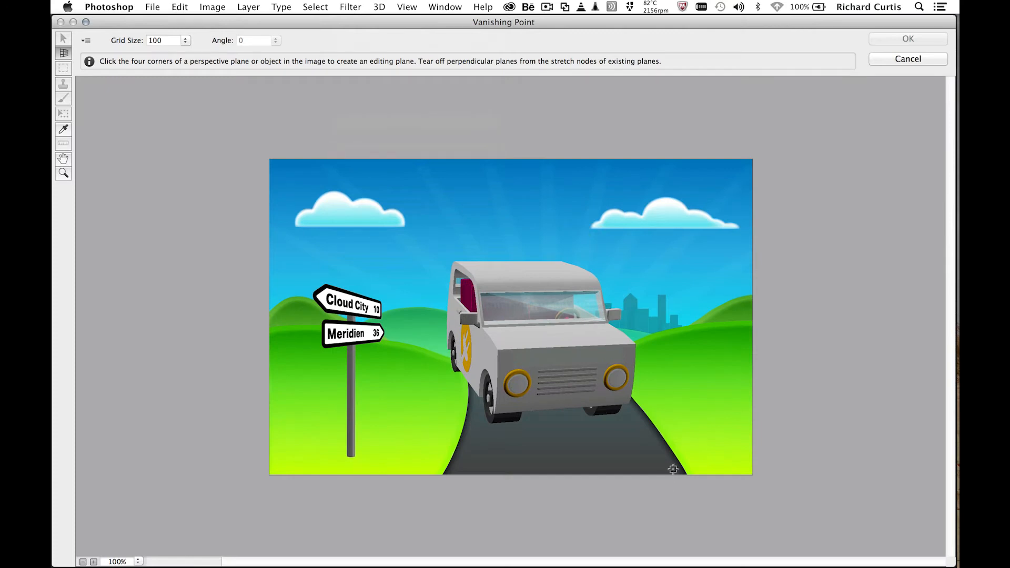
click(404, 418)
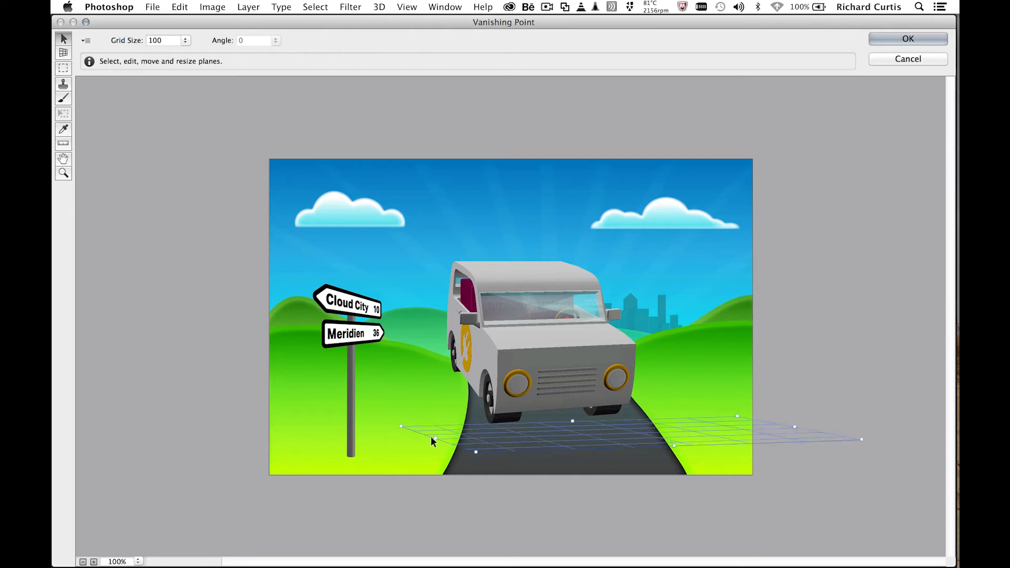
mouse_move(418, 442)
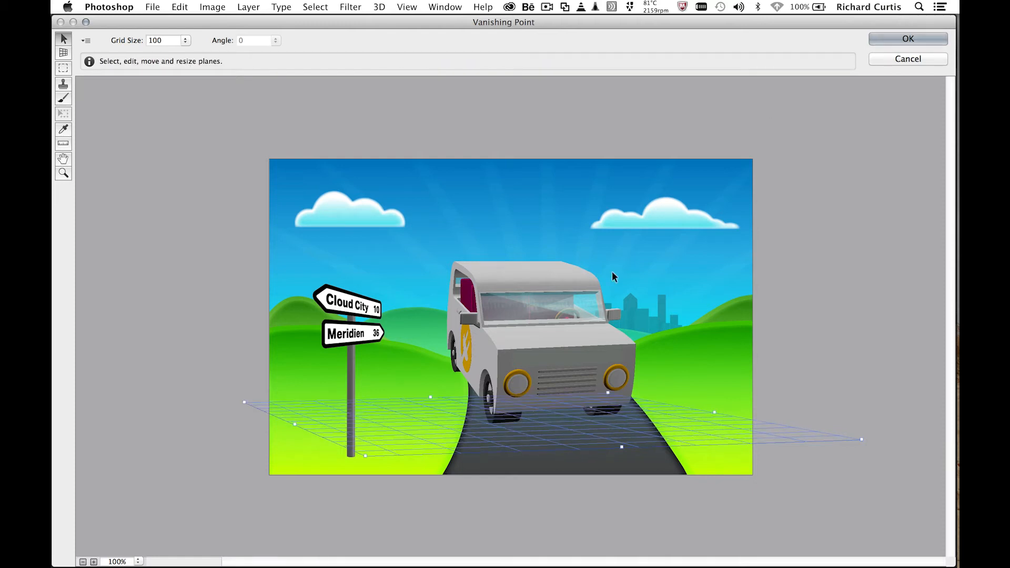
click(907, 39)
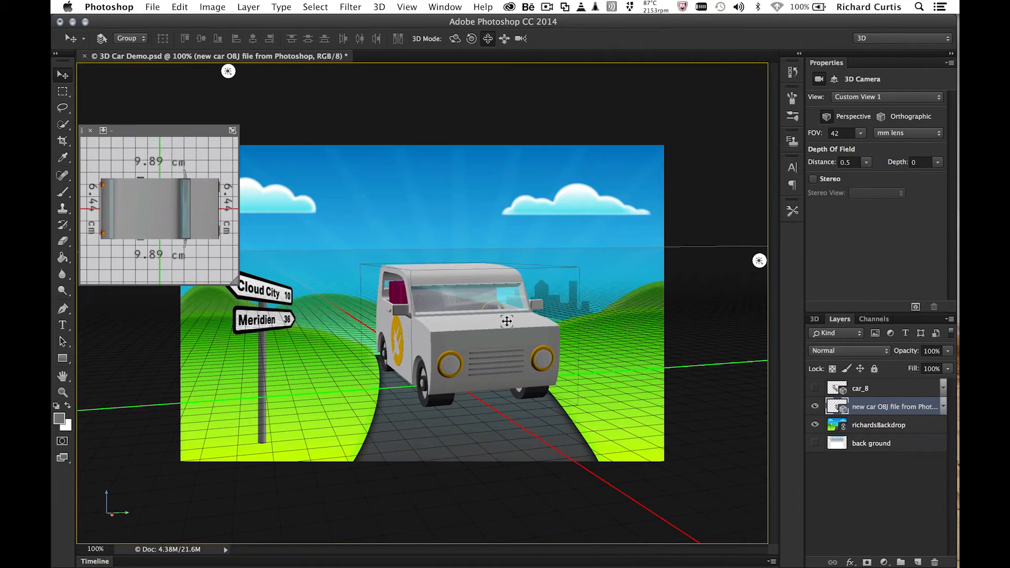
Scale the car mesh down and drop it onto the ground plane via Move Object to Ground Plane
click(506, 321)
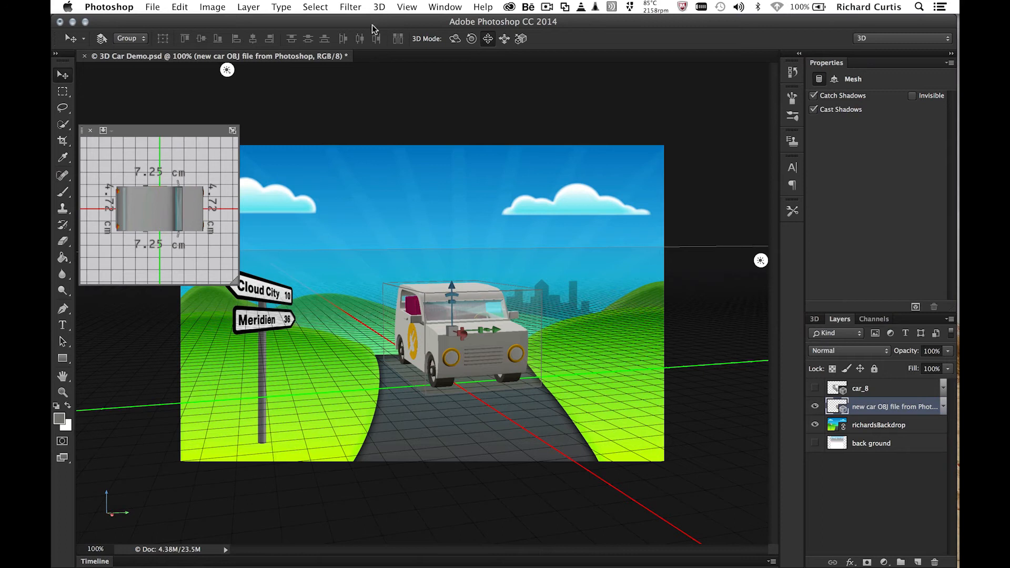
click(379, 7)
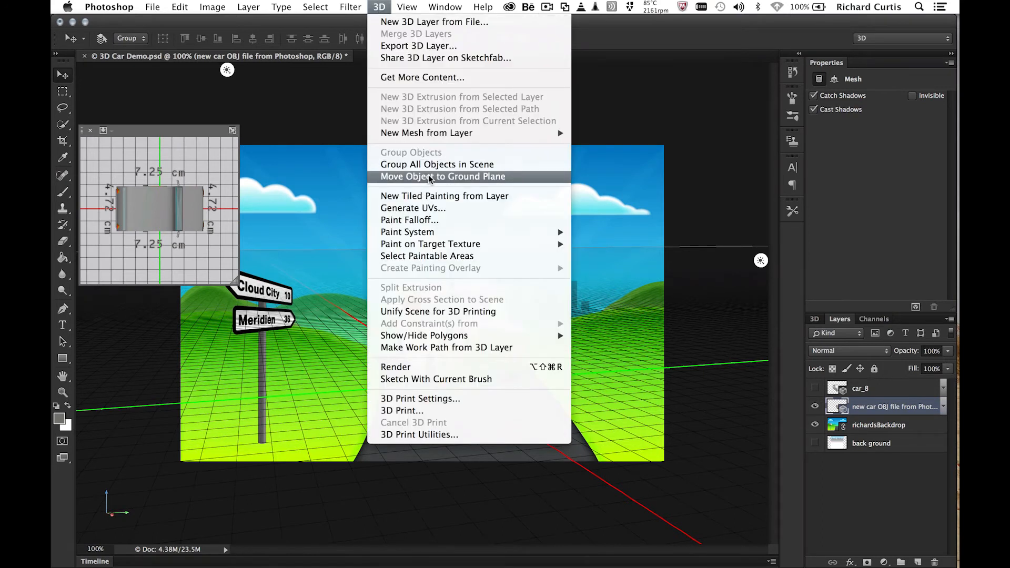
click(443, 176)
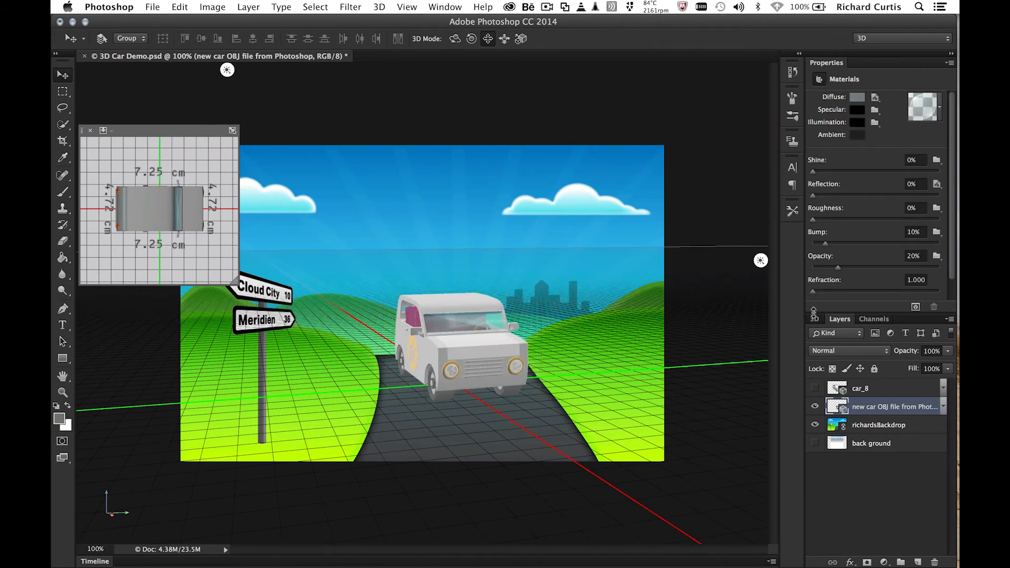
Replace the Environment's IBL texture with the richardsBackdrop.ai image
click(813, 317)
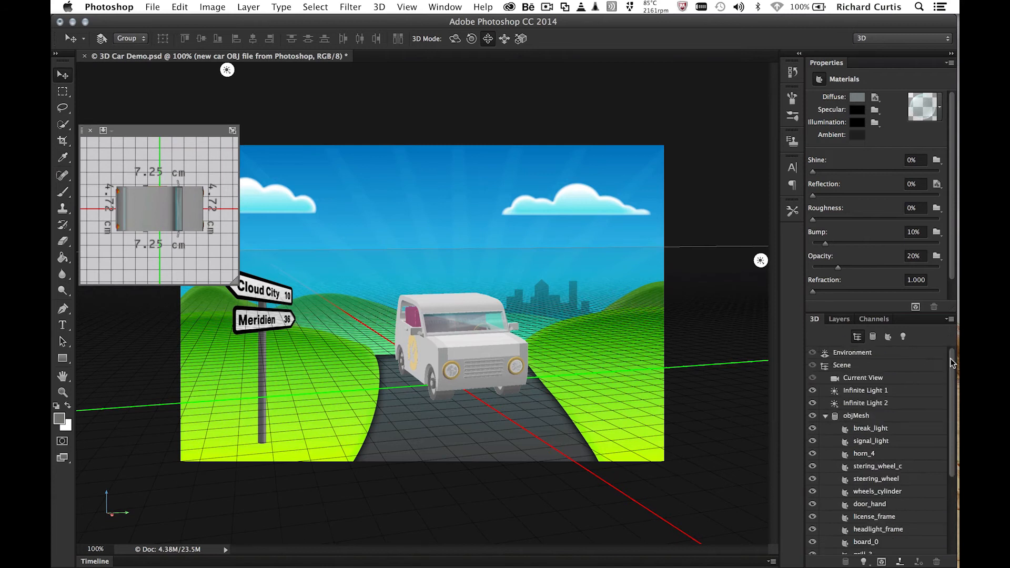
click(850, 352)
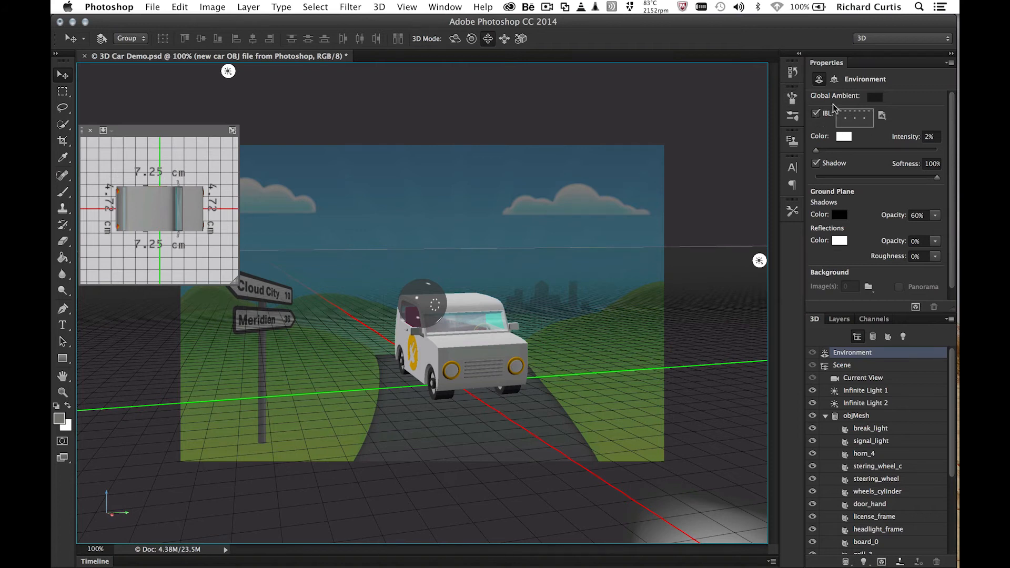
click(881, 116)
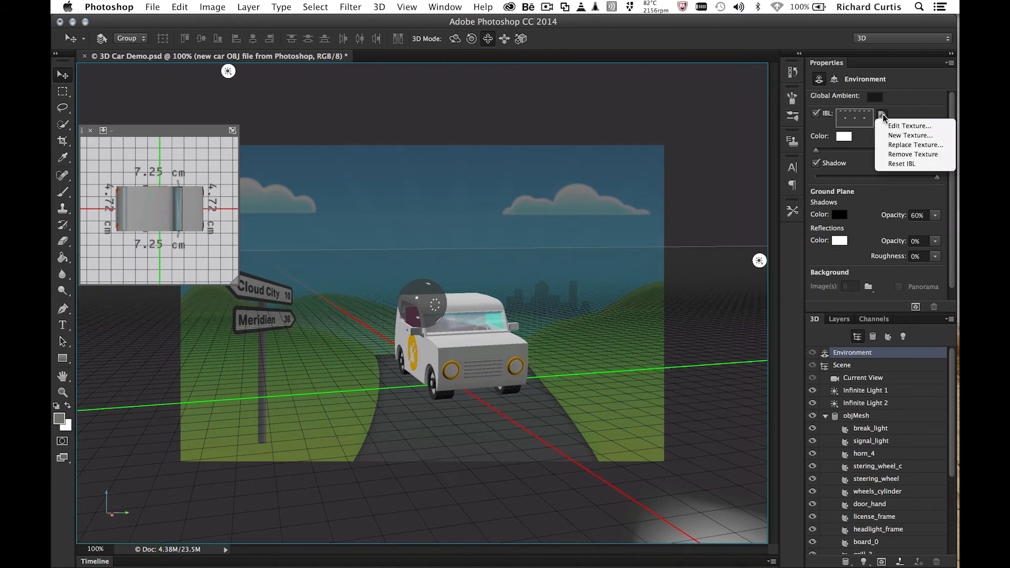
click(910, 136)
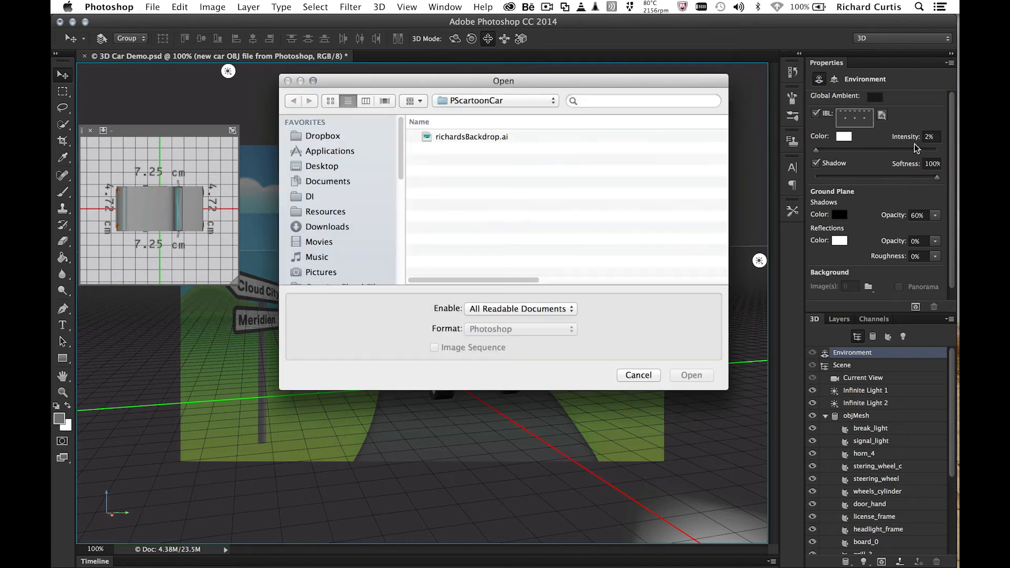
click(473, 137)
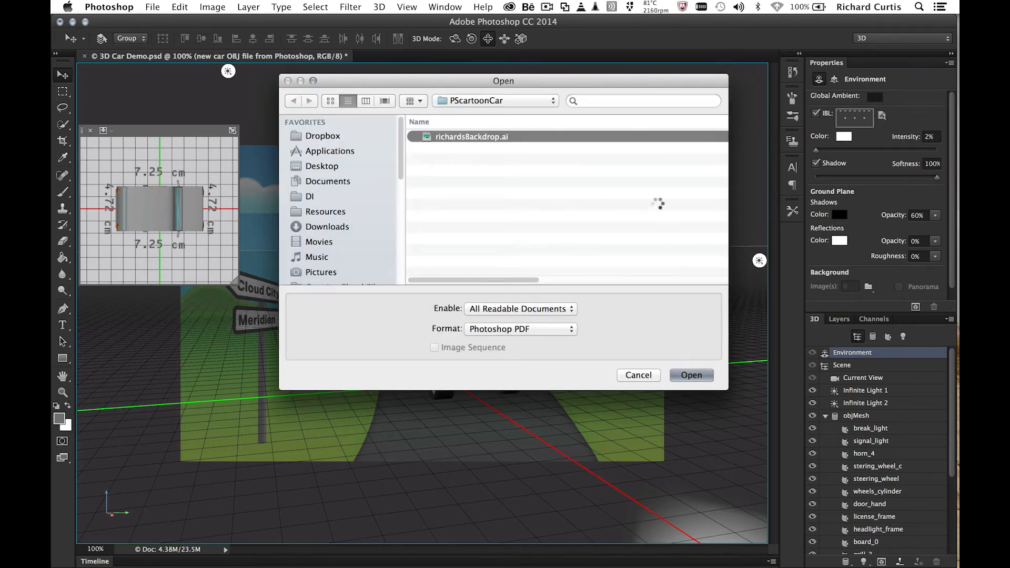
click(690, 375)
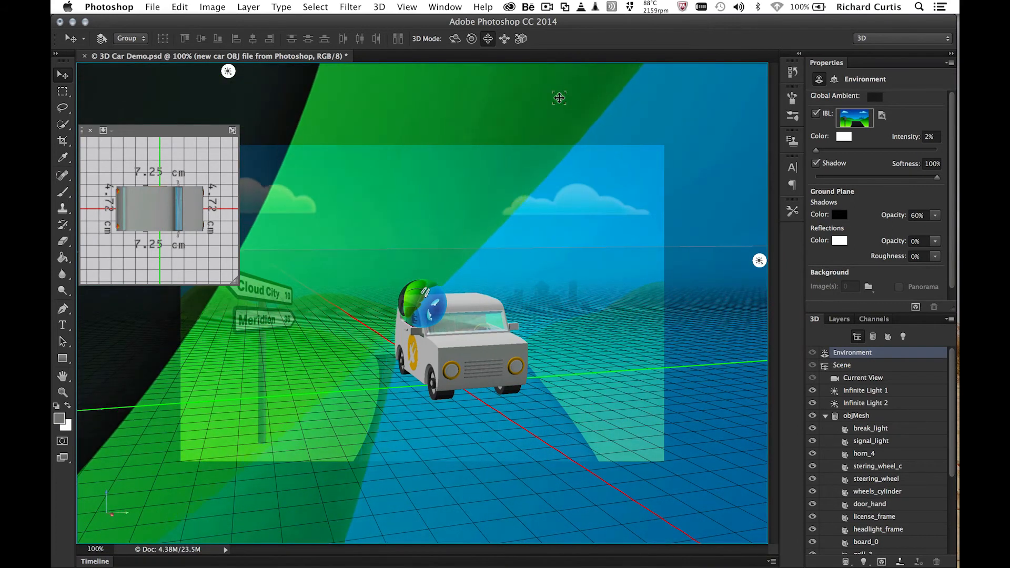
Select Infinite Light 1 in the 3D panel
click(866, 389)
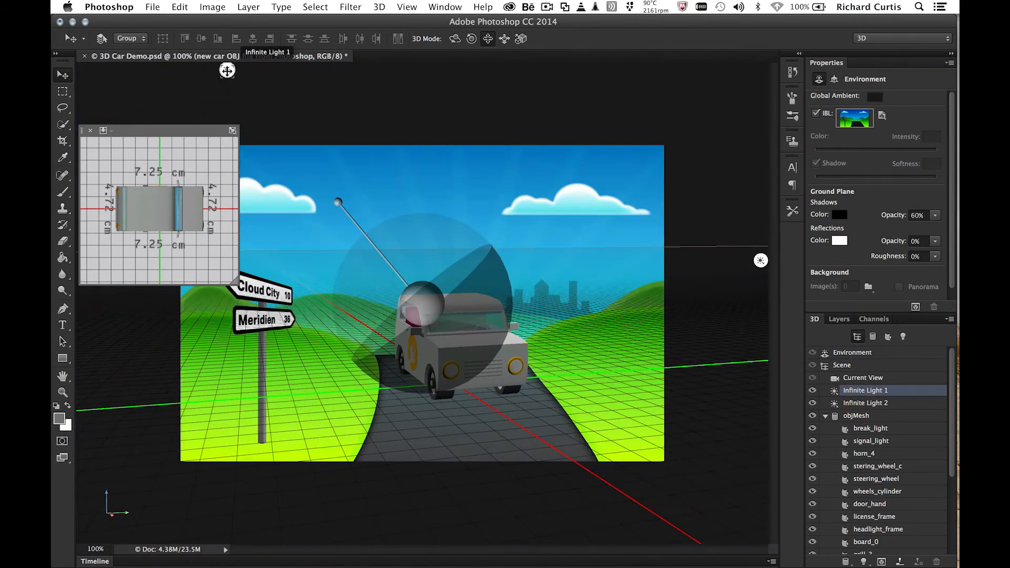
click(864, 389)
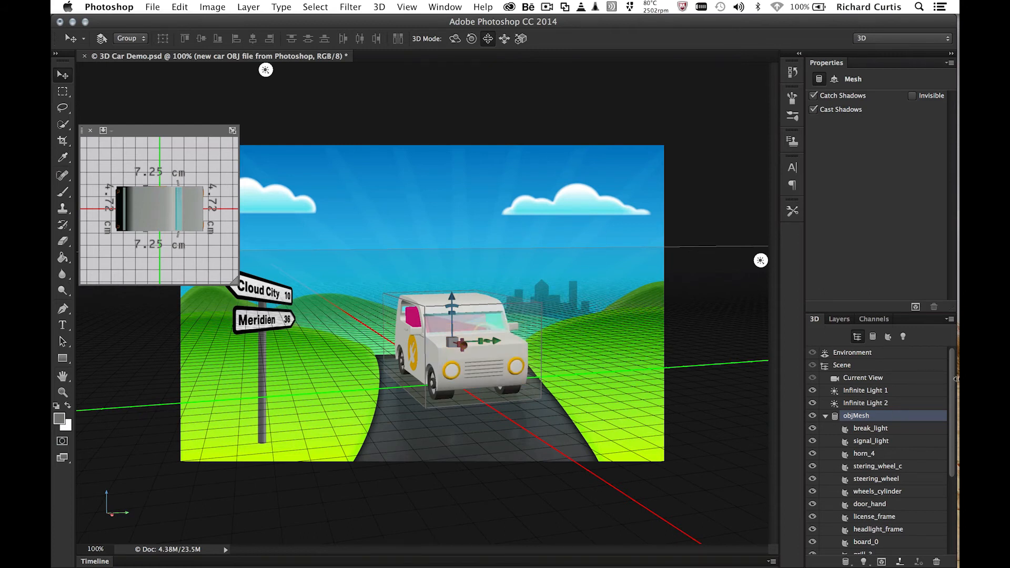
Replace the car window material's Reflection texture with richardsBackdrop.ai
scroll(down, 3)
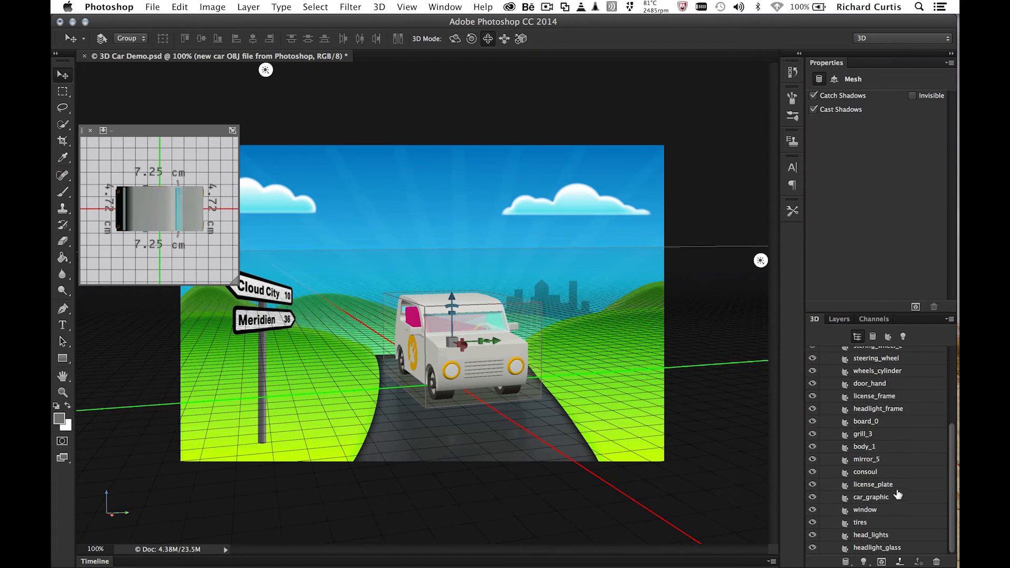
click(864, 509)
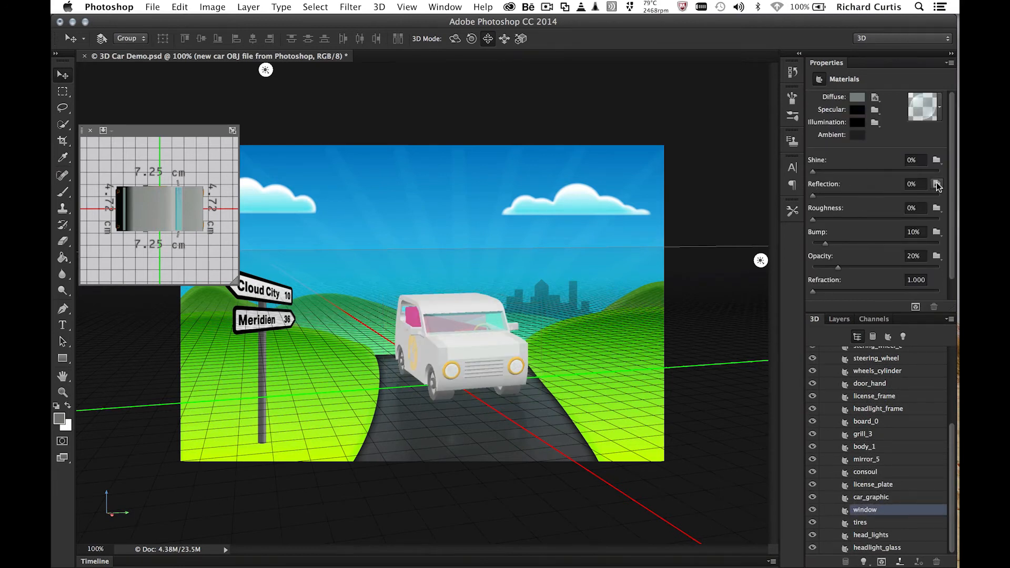
click(936, 183)
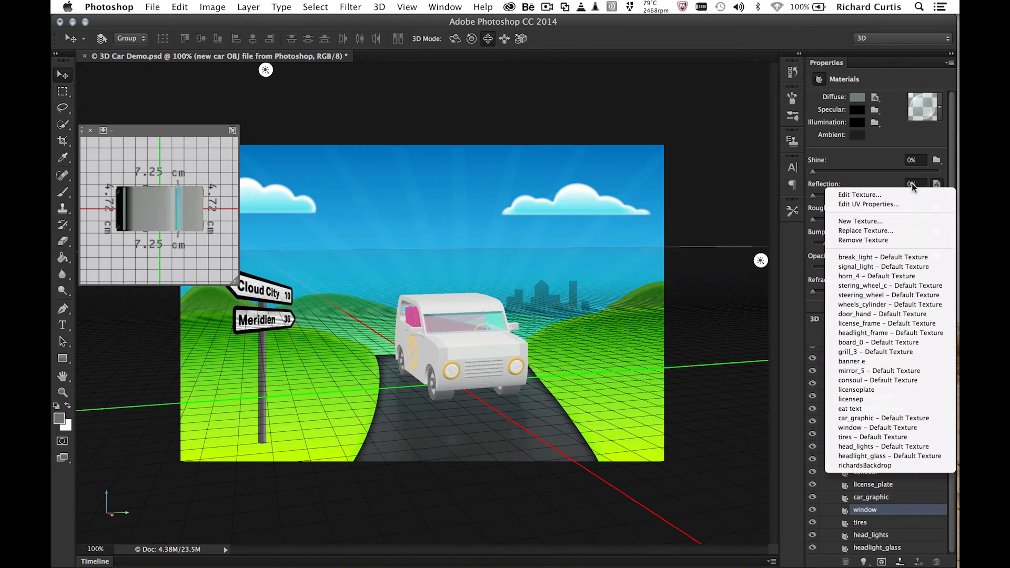
click(936, 183)
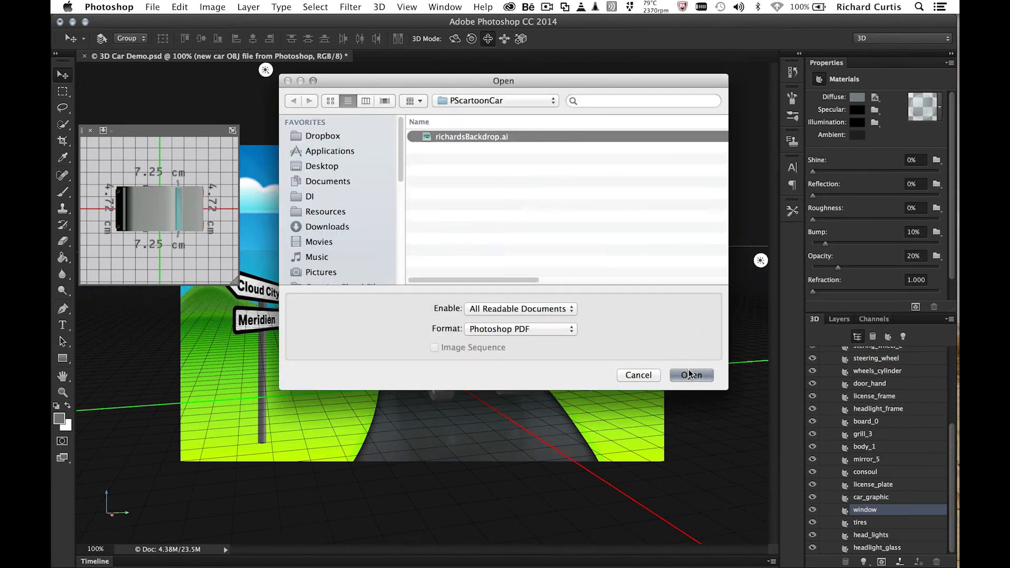
click(691, 375)
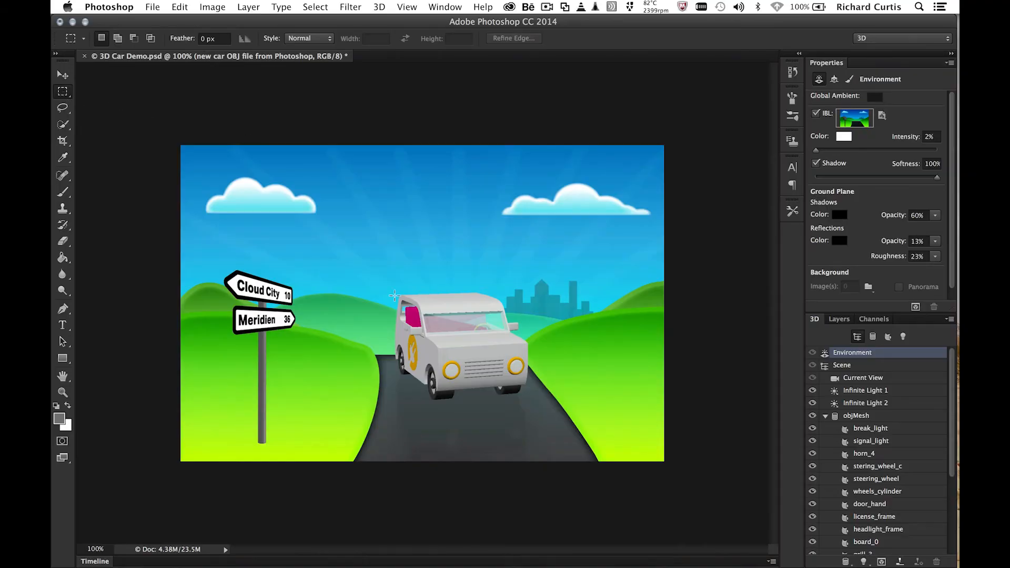
mouse_move(373, 259)
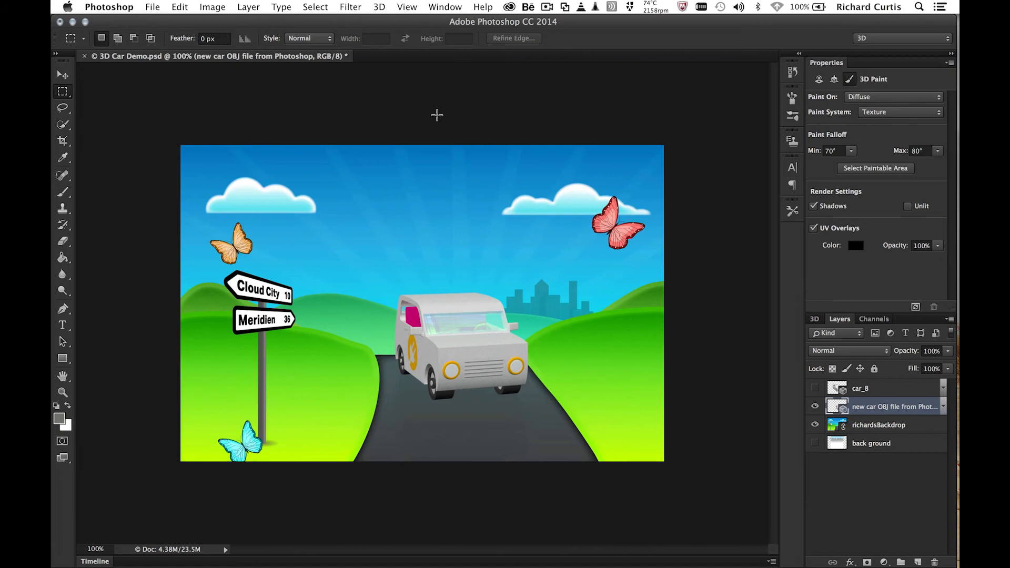
Convert all selected scene layers into a single smart object named car_8
click(62, 192)
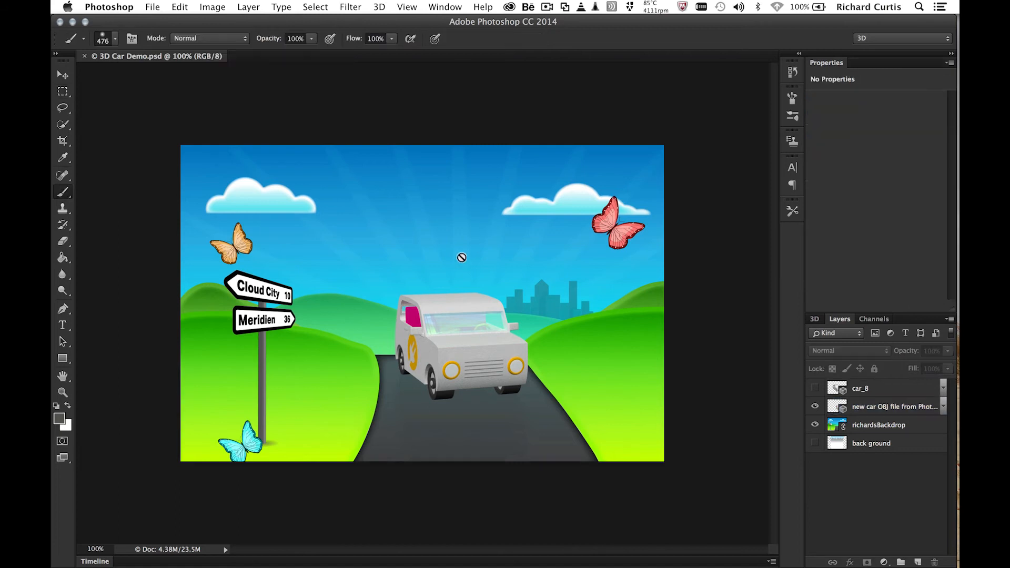
mouse_move(451, 302)
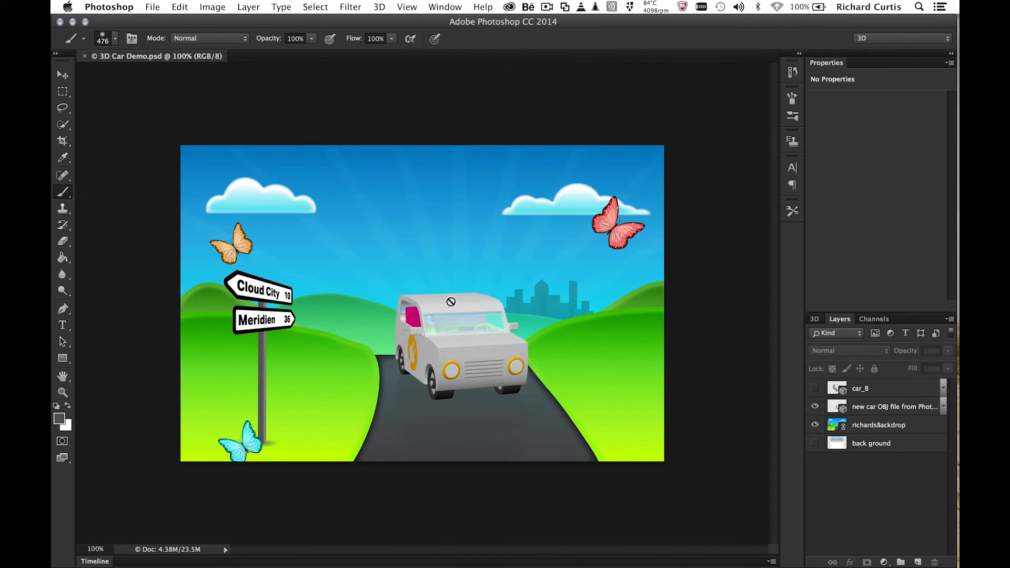
mouse_move(400, 306)
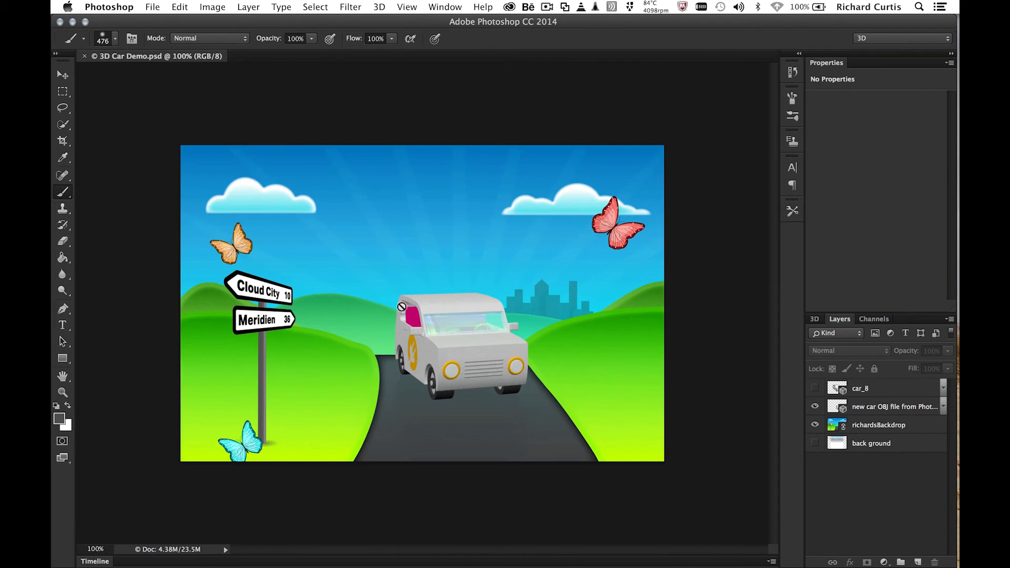
mouse_move(908, 401)
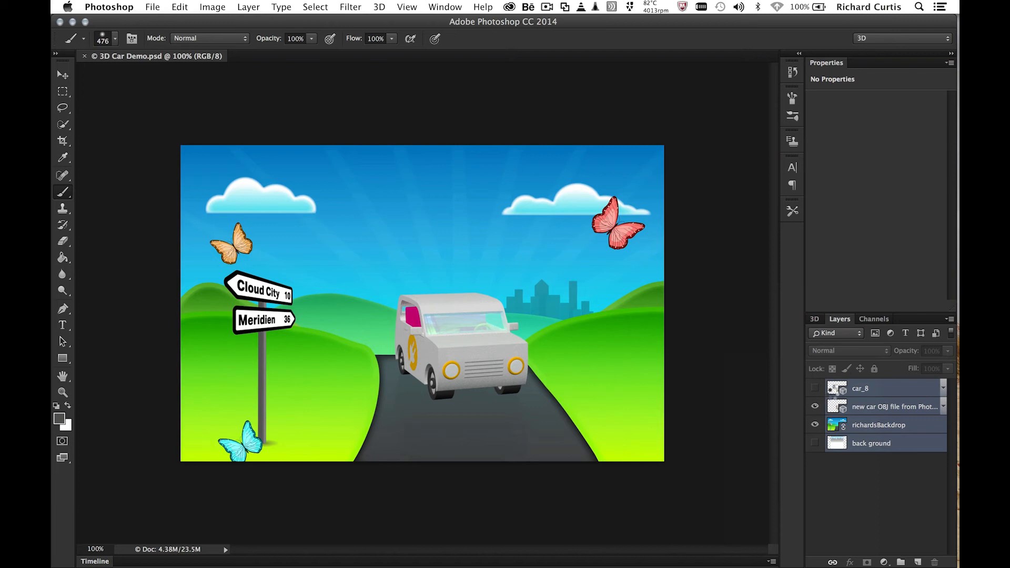
click(860, 388)
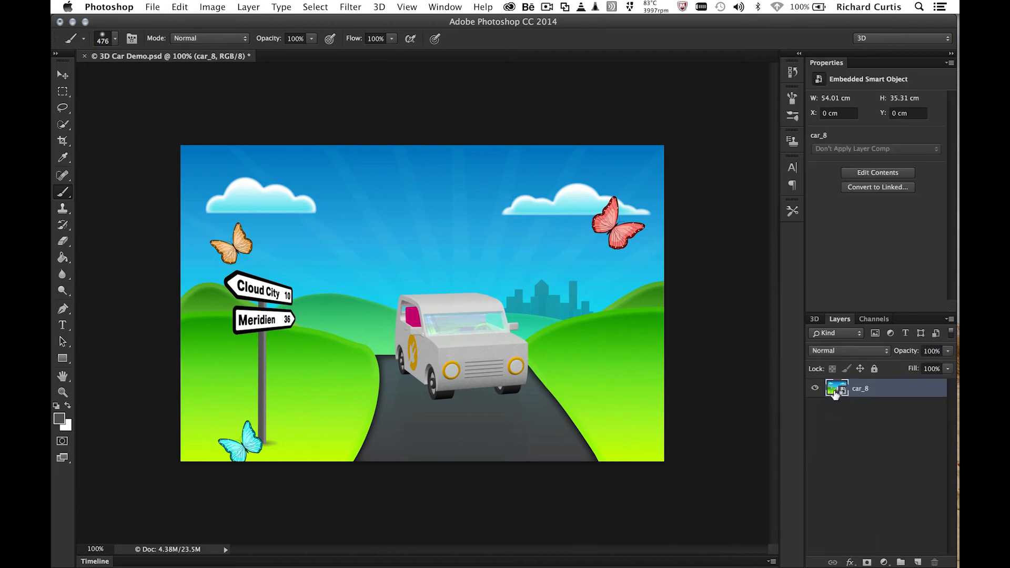
Apply a Blur Gallery Path Blur to car_8, adjusting speed and blur shapes, as a smart filter
click(350, 8)
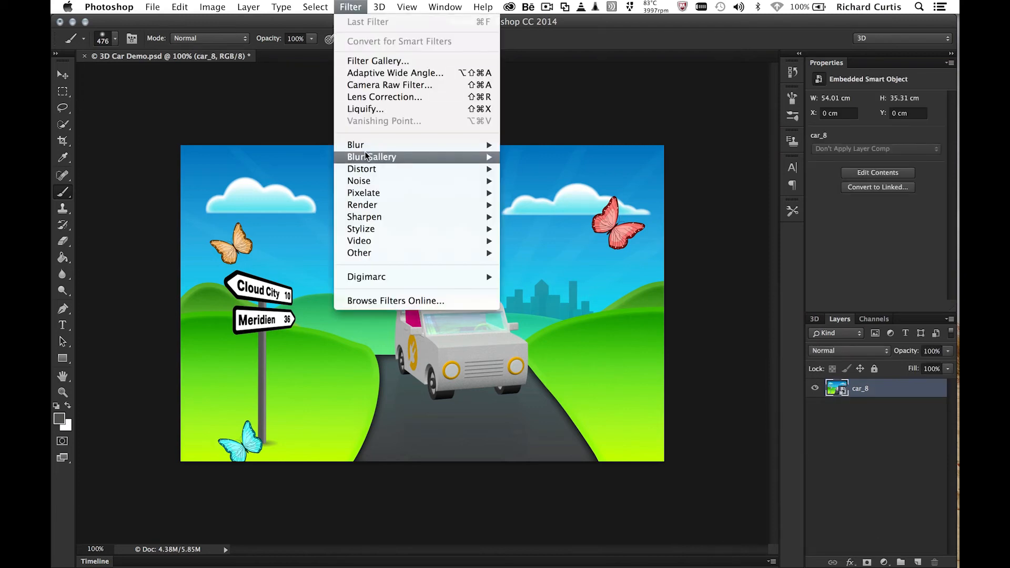
mouse_move(372, 156)
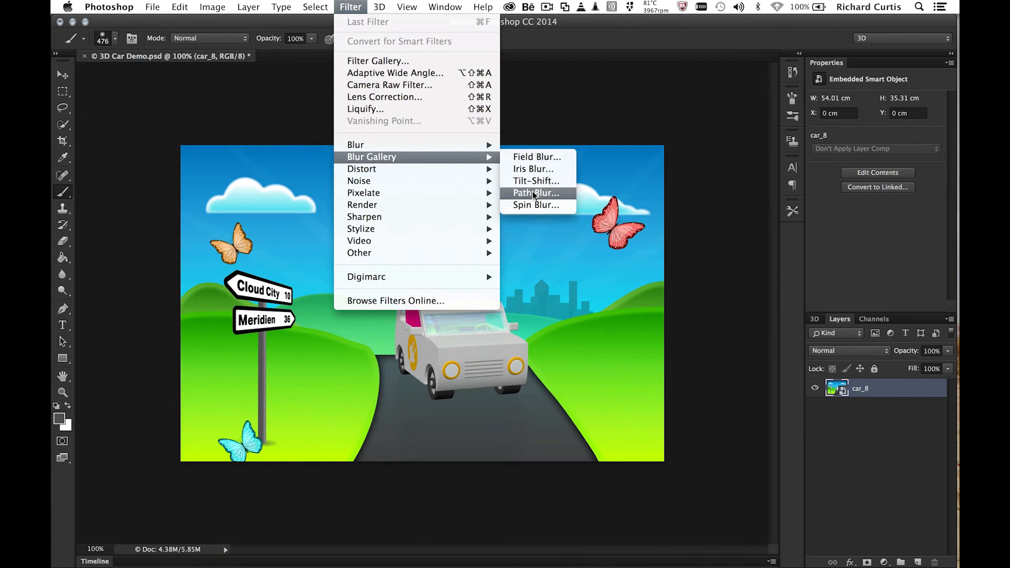
click(536, 192)
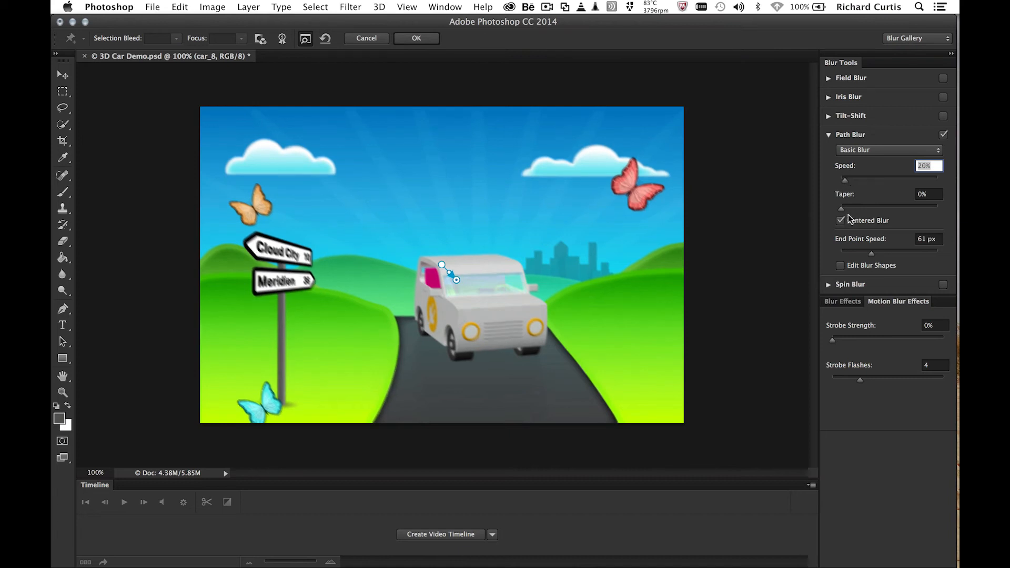
click(841, 265)
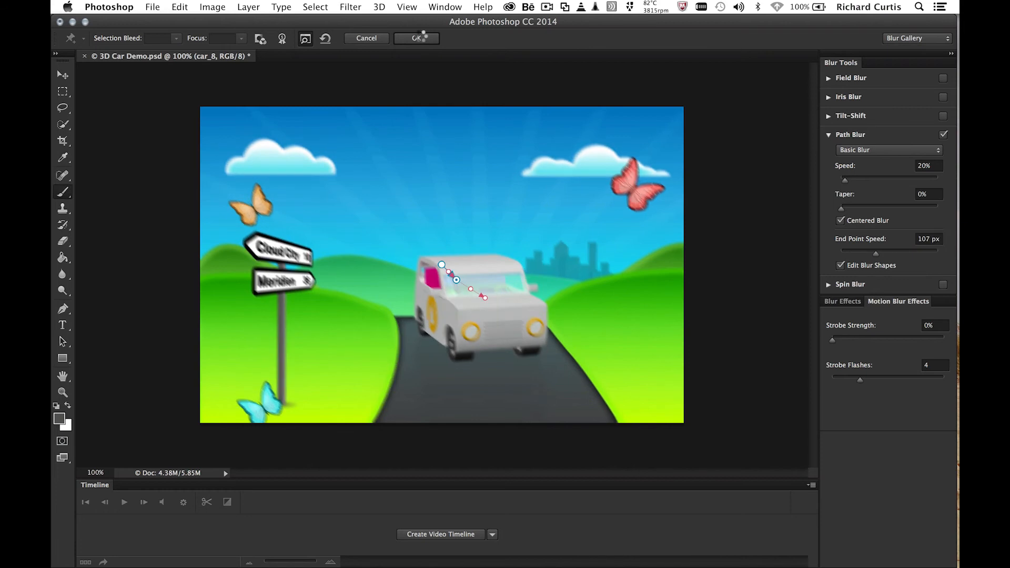
click(417, 38)
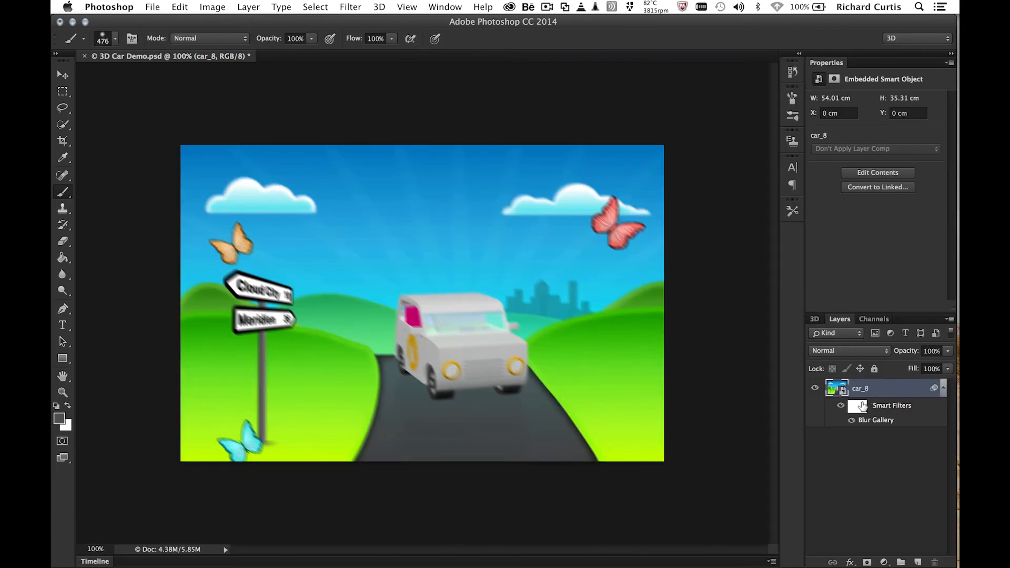
Paint black on the Smart Filter mask over the signpost, clouds and butterflies to keep them sharp
click(857, 404)
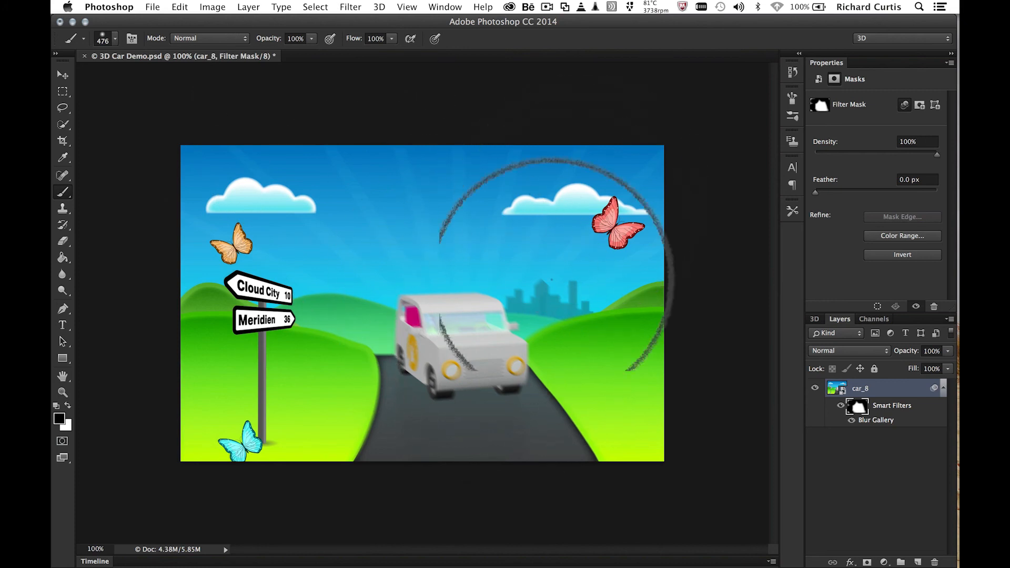
click(62, 73)
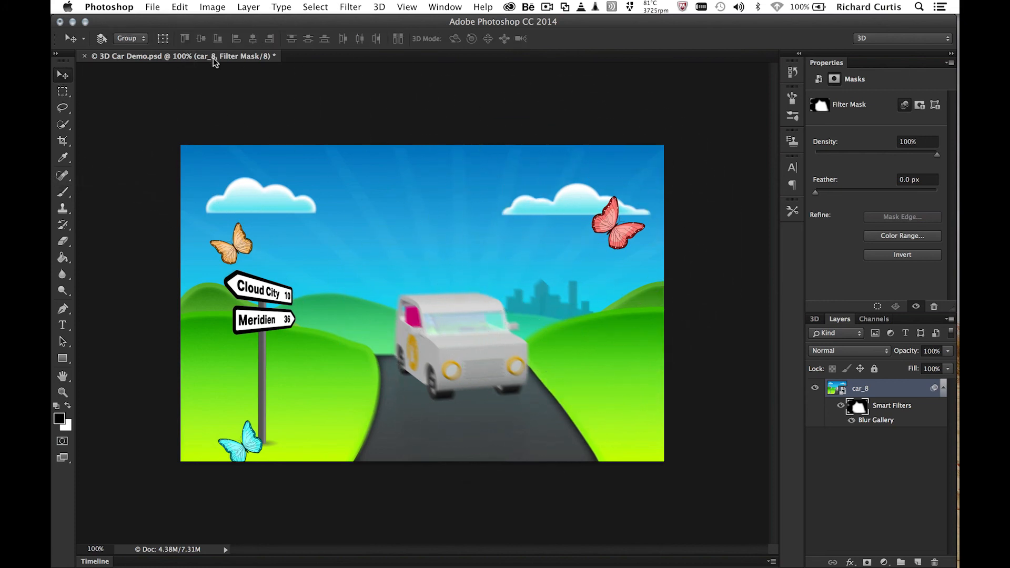
mouse_move(487, 291)
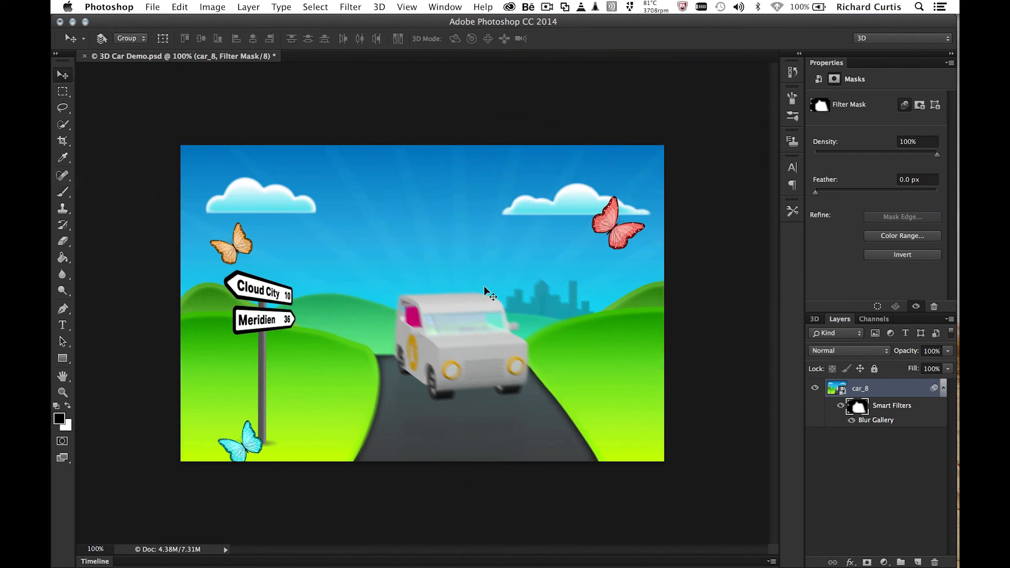
mouse_move(763, 377)
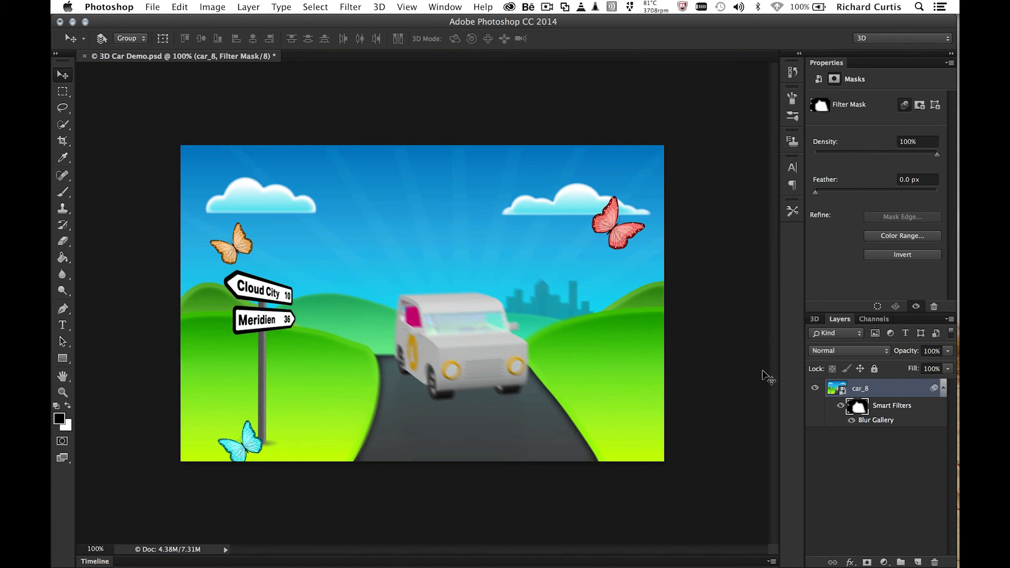
Edit the car_8 smart object's contents and select the new car OBJ 3D layer
click(837, 388)
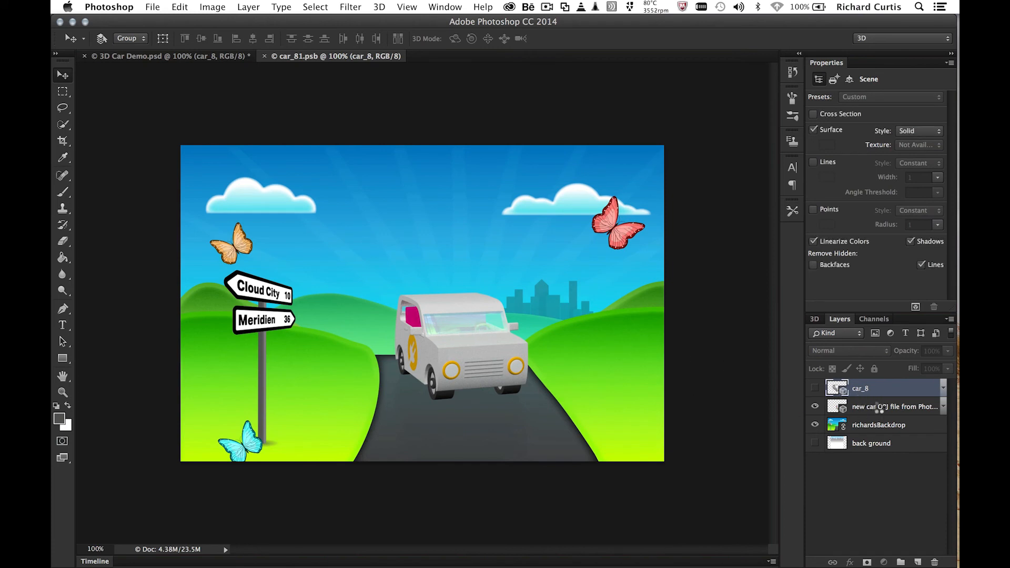
click(893, 406)
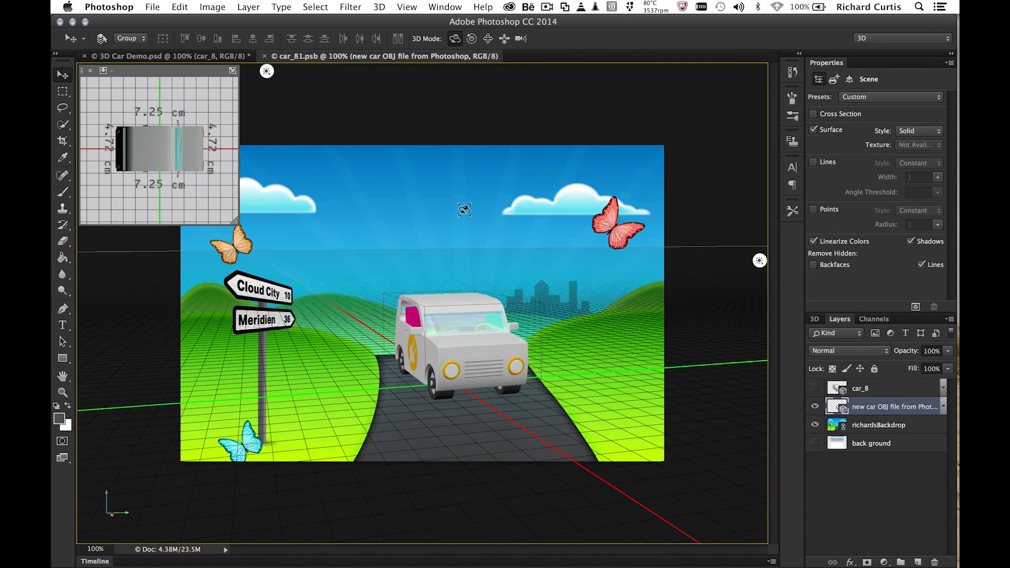
click(378, 7)
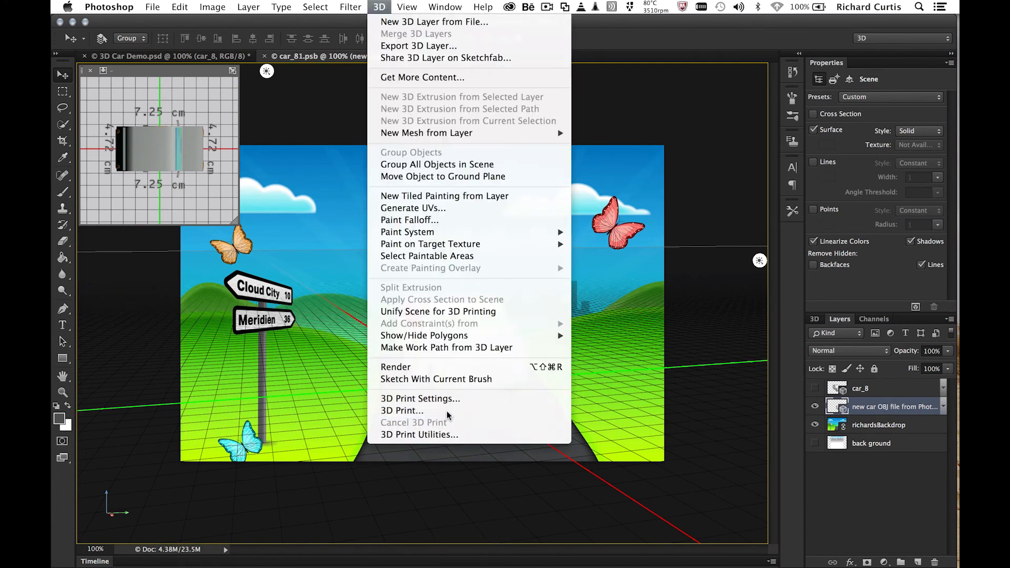
Show 3D Print Settings, browsing Printer and Print To lists, keeping Local MakerBot Replicator 2
click(420, 398)
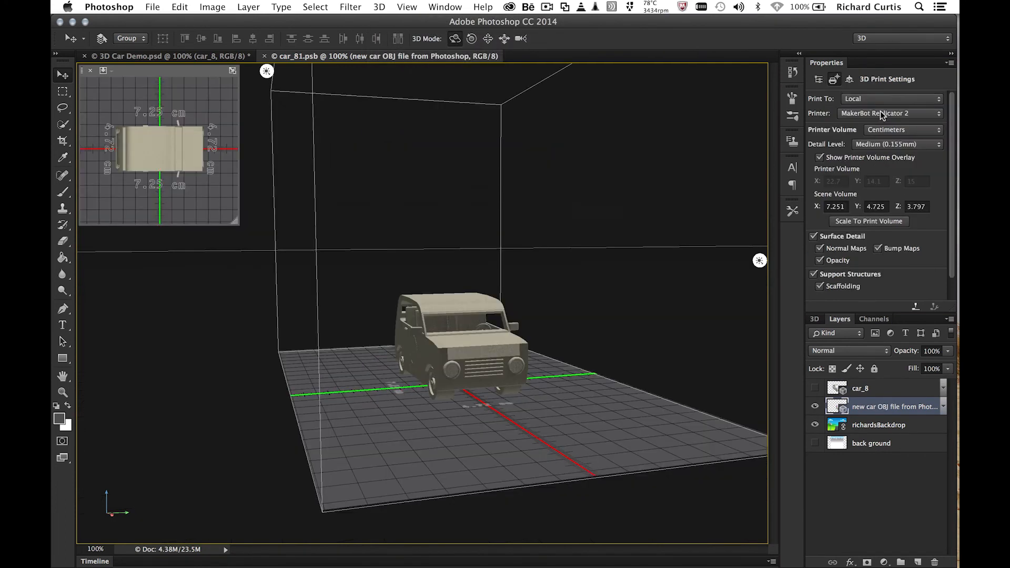
click(888, 112)
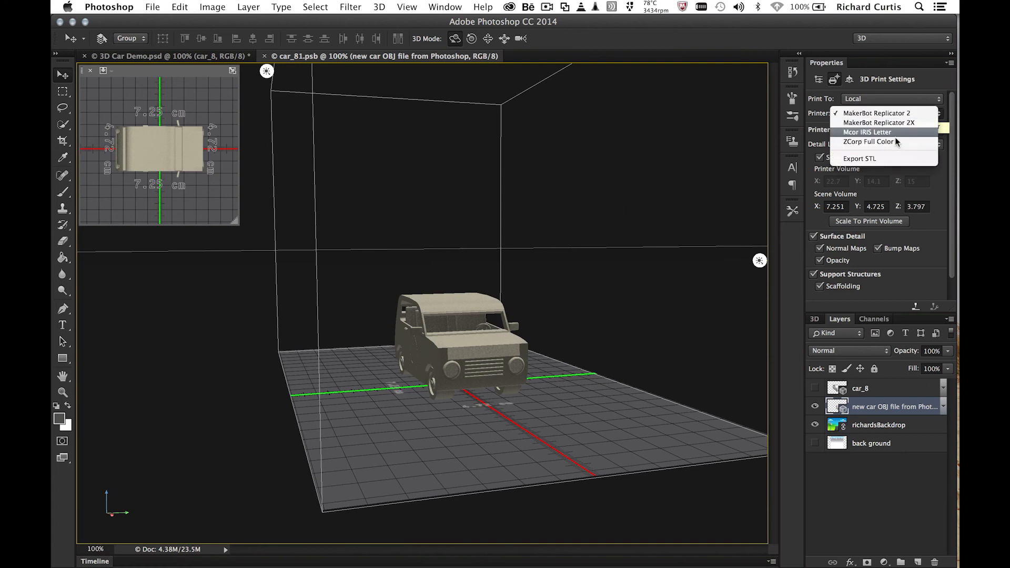
mouse_move(876, 113)
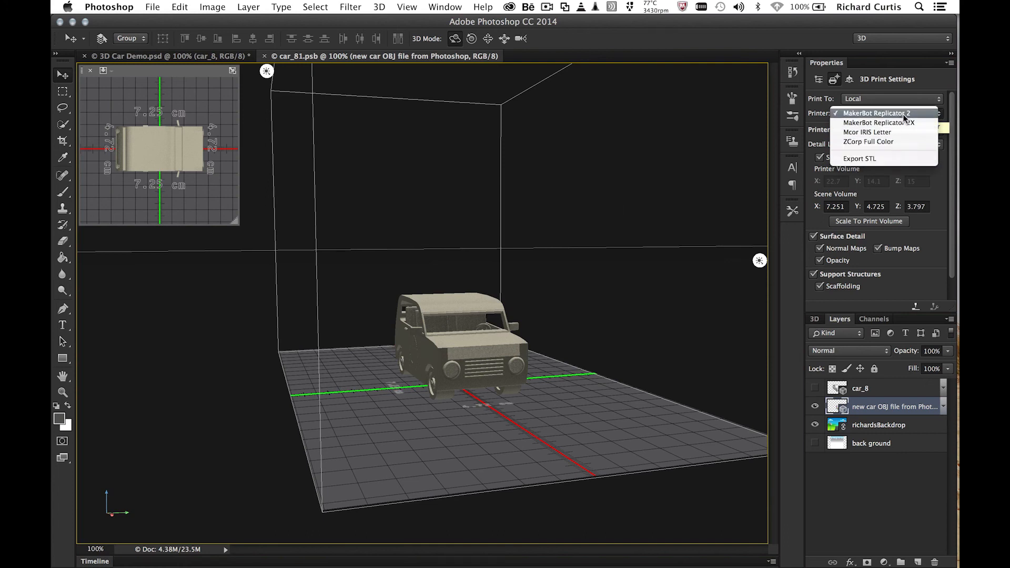
mouse_move(866, 133)
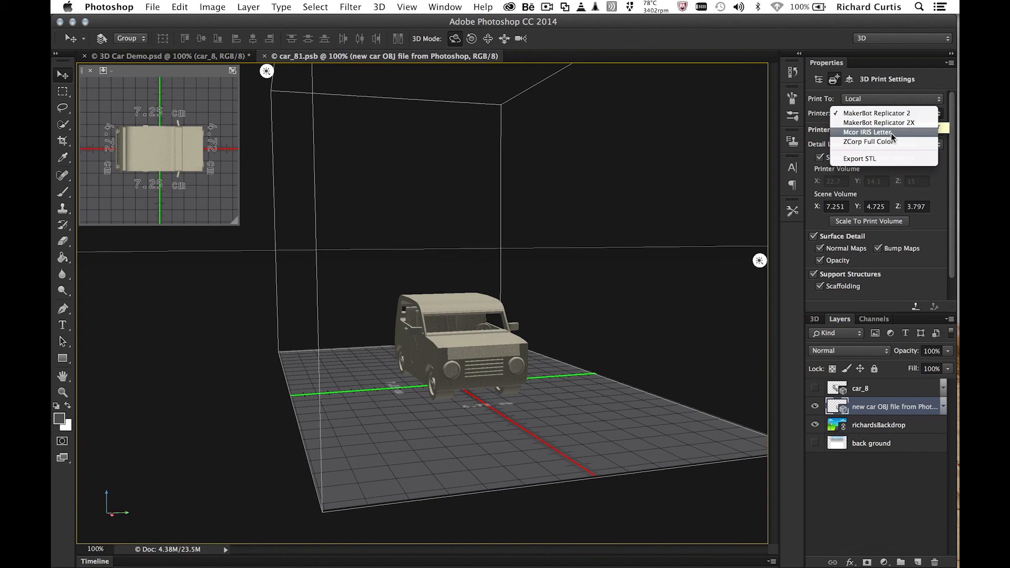
mouse_move(886, 141)
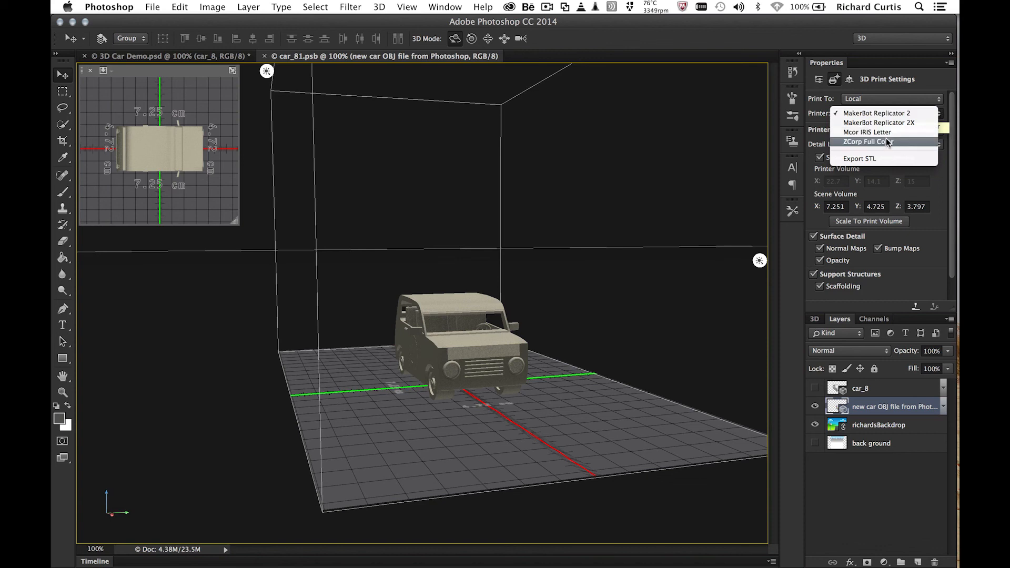
mouse_move(908, 91)
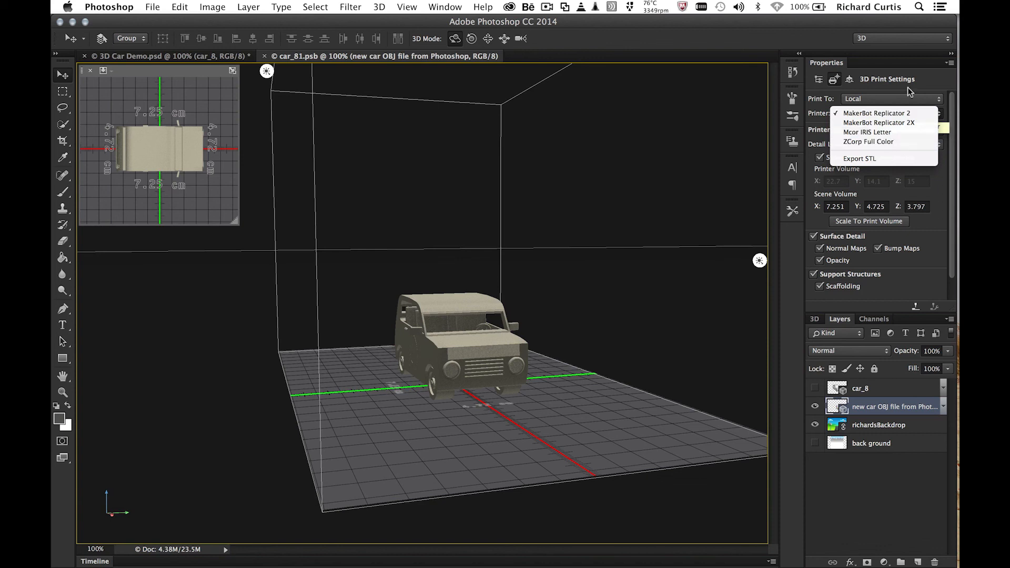
click(892, 99)
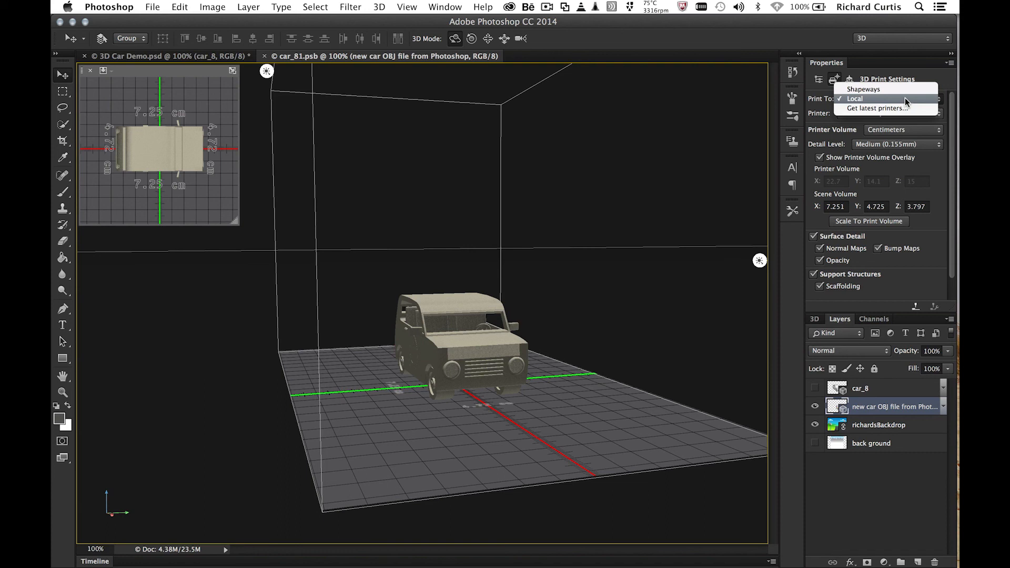
mouse_move(922, 75)
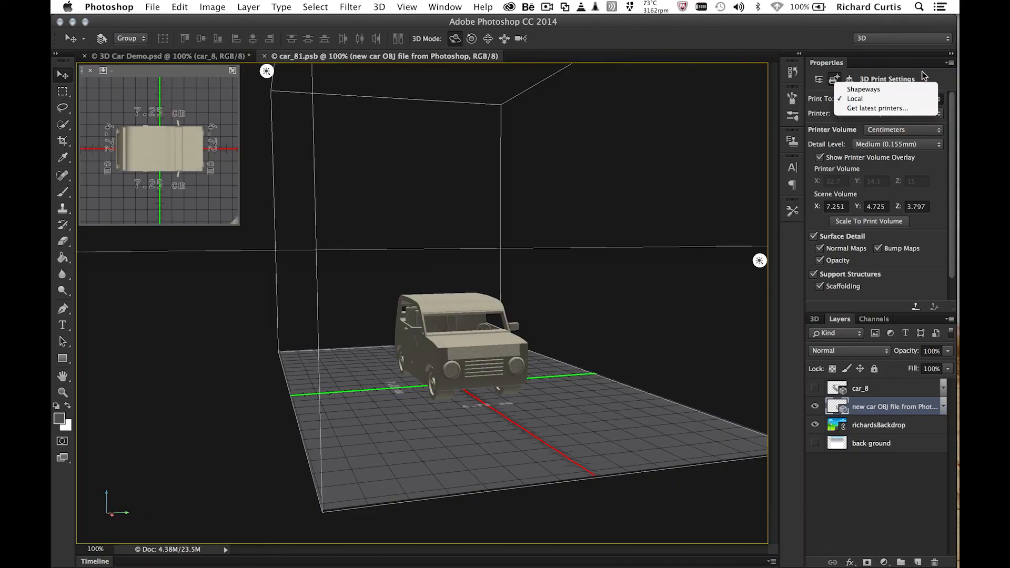
click(854, 99)
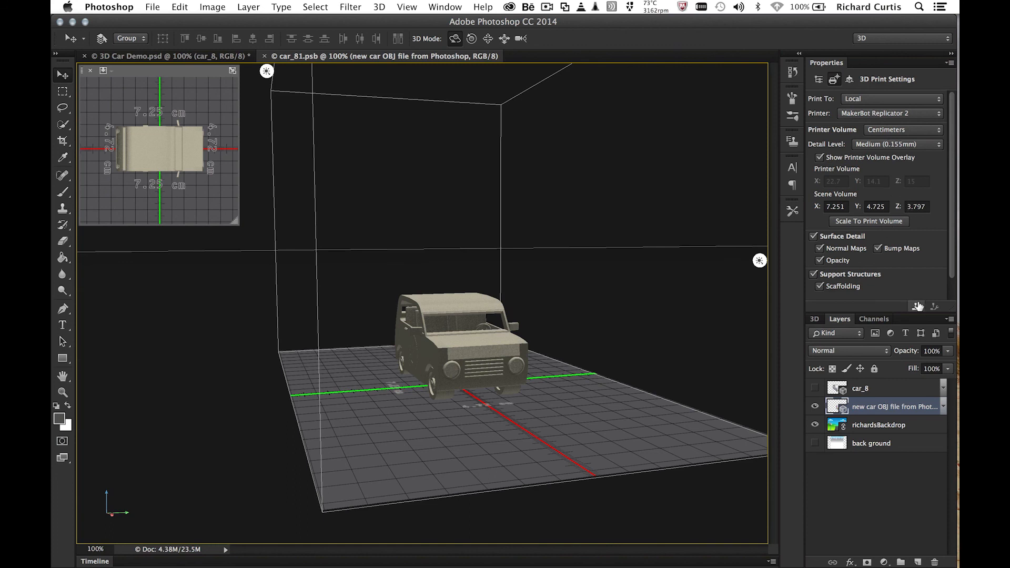